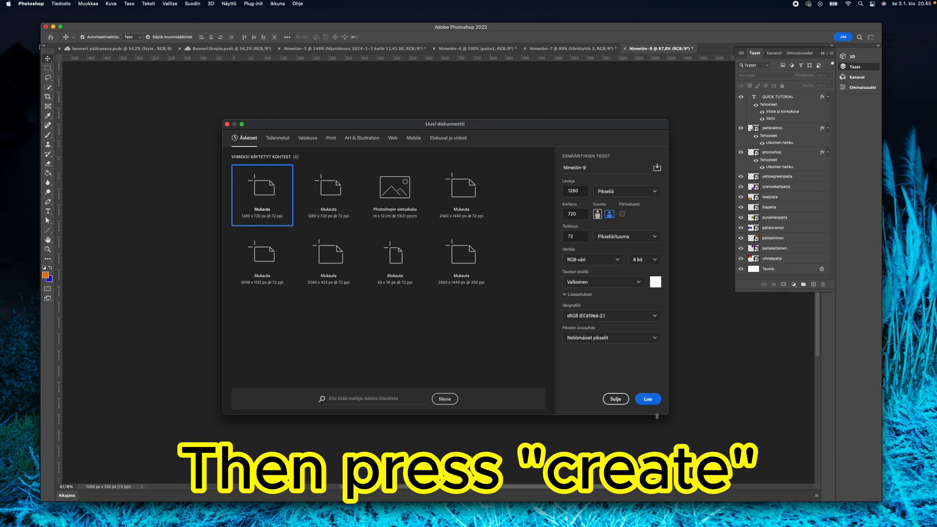
- Create the 1280×720 document holding the shrugging woman's photo as a layer
left_click(647, 399)
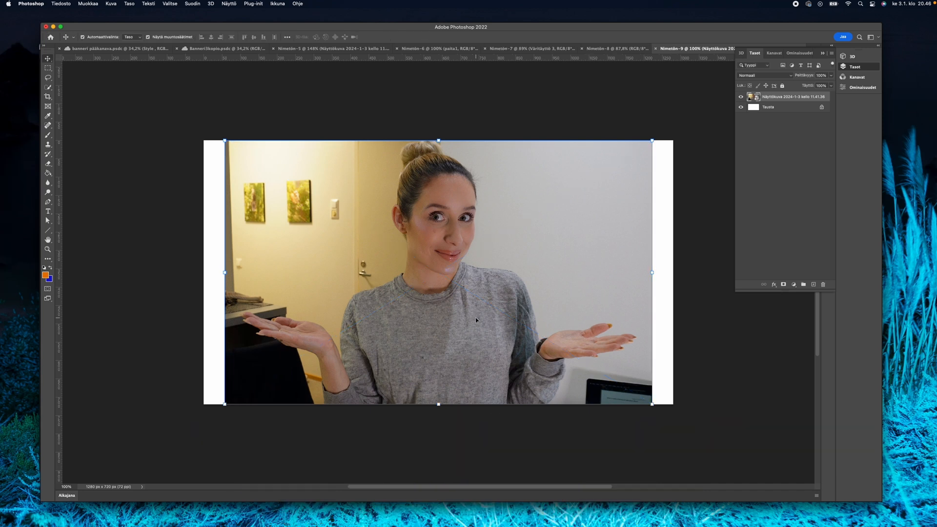
mouse_move(136, 104)
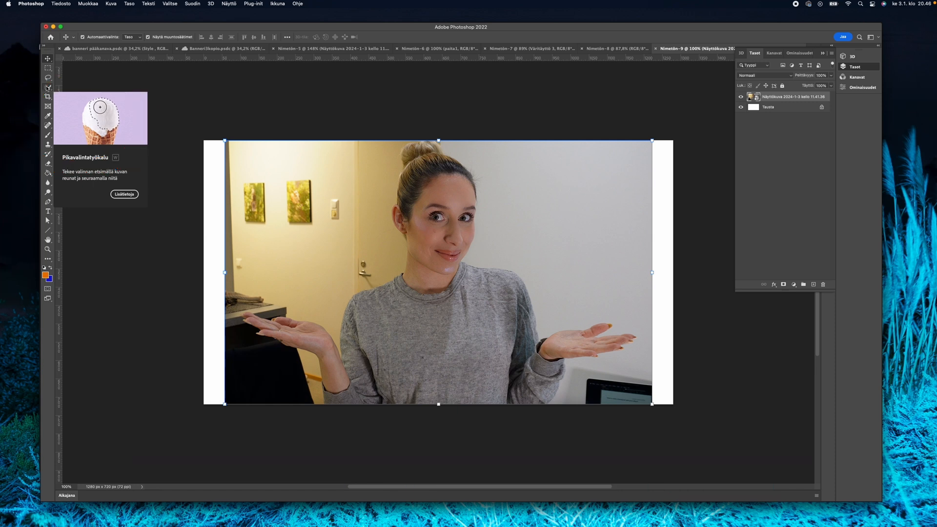
- Select the woman using the Quick Selection tool's Select Subject
left_click(48, 76)
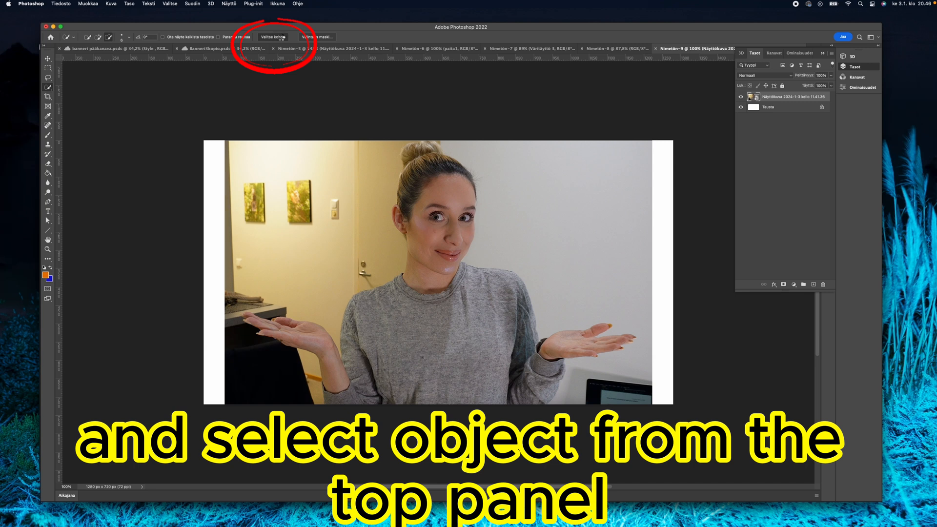
left_click(272, 37)
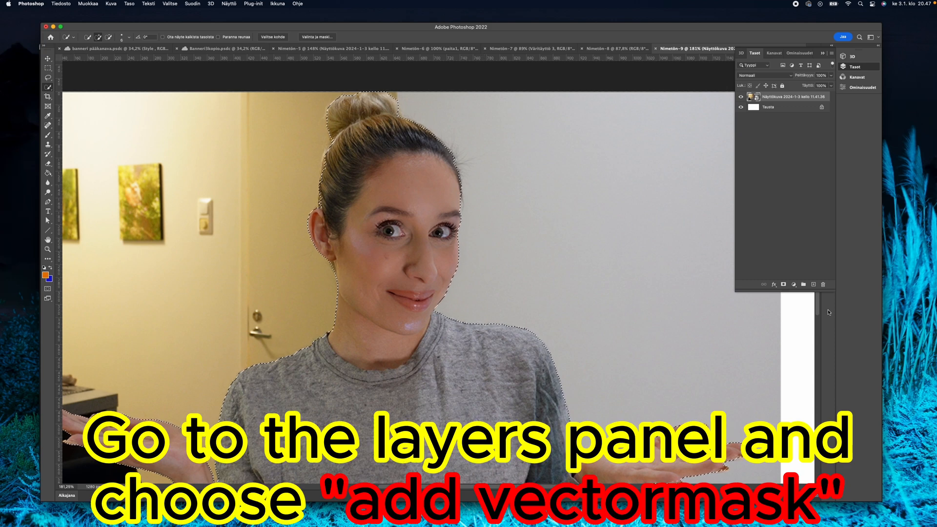
- Mask out the room around the woman and delete the white Background layer
left_click(793, 284)
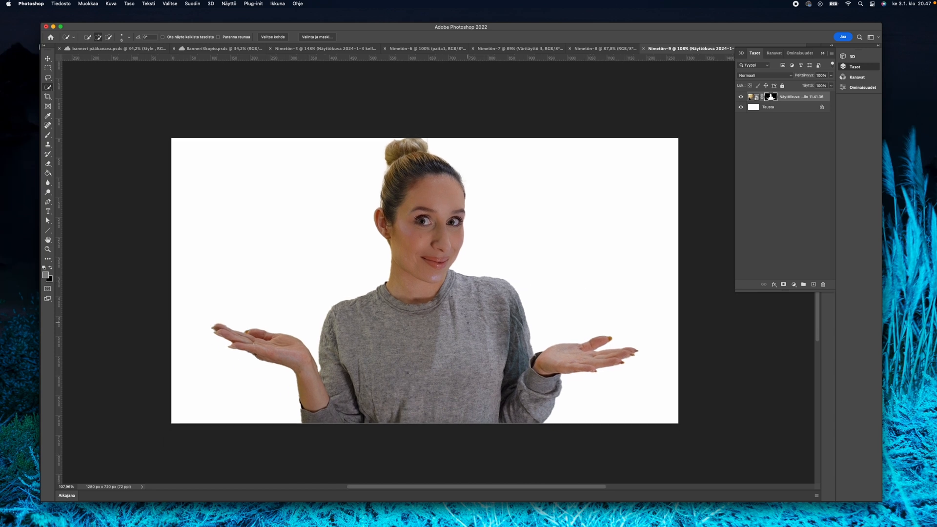
mouse_move(797, 105)
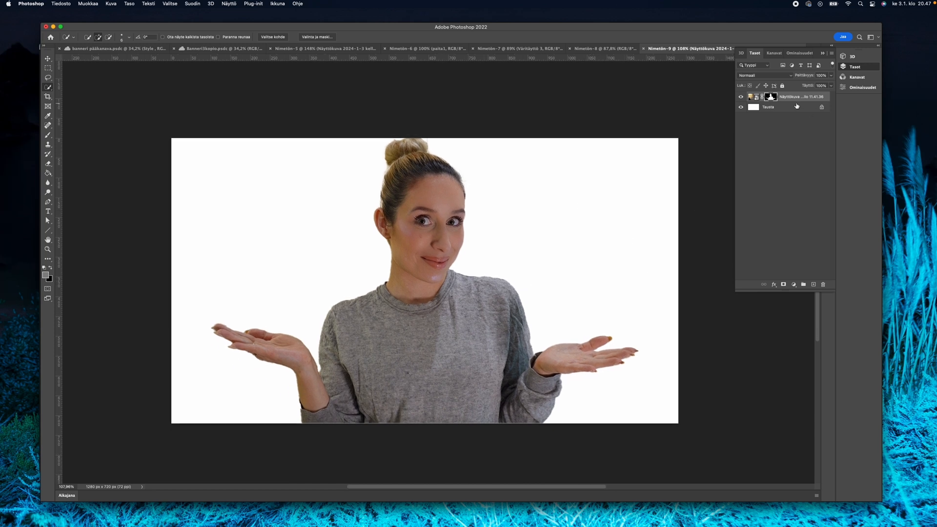
left_click(777, 107)
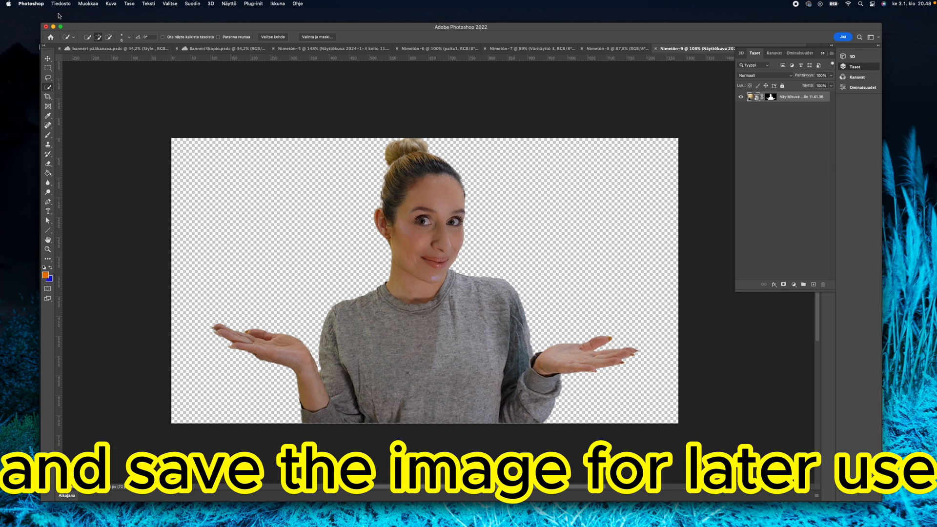
- Save a copy of the transparent cut-out named 'shirt color'
left_click(61, 4)
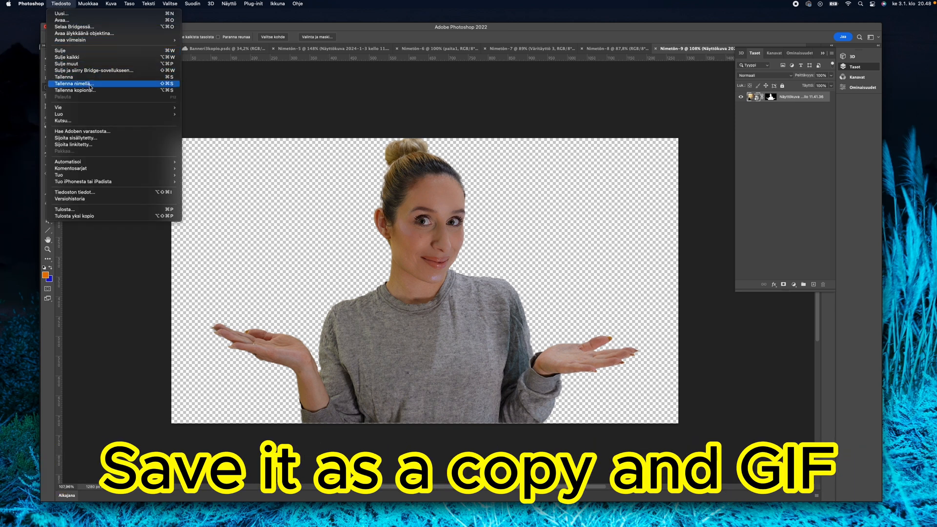
mouse_move(75, 91)
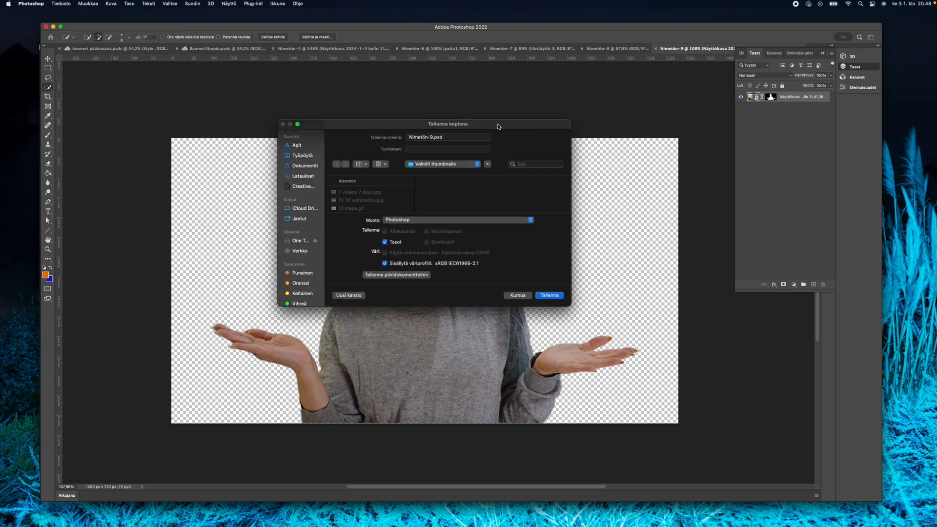
left_click(448, 136)
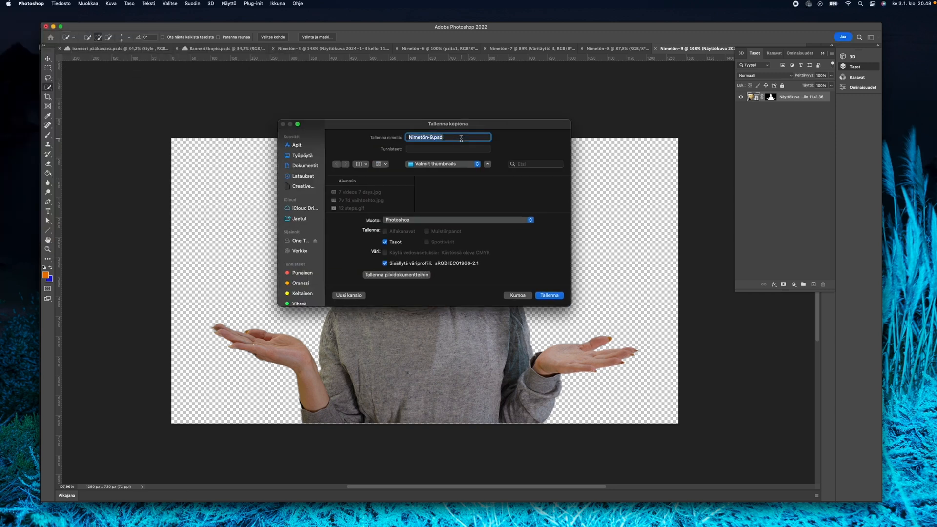
type("shirt")
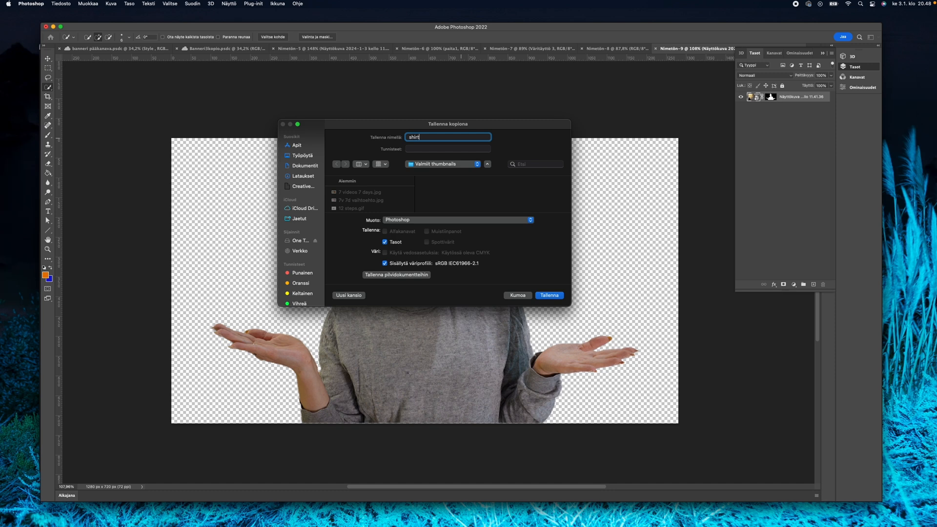
type("color")
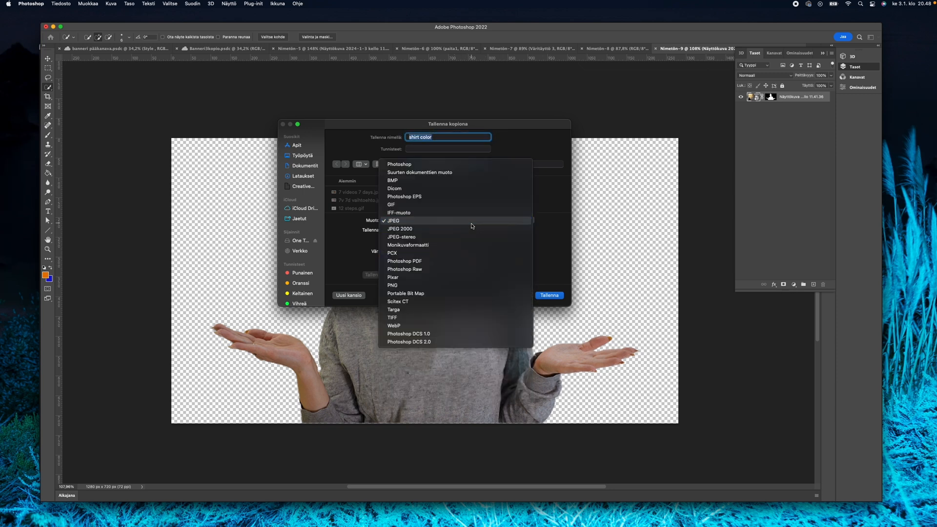
left_click(391, 205)
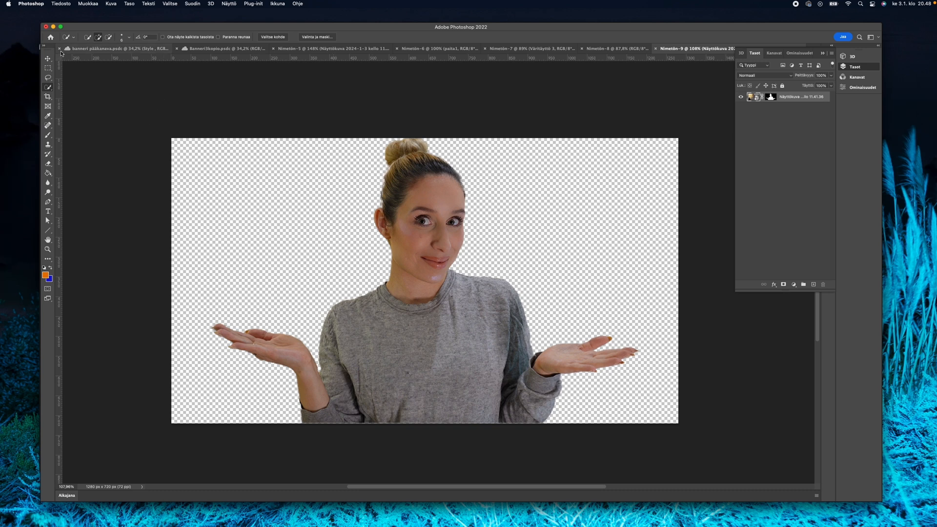
- Add a magenta-purple Solid Color fill layer covering the whole canvas
left_click(47, 59)
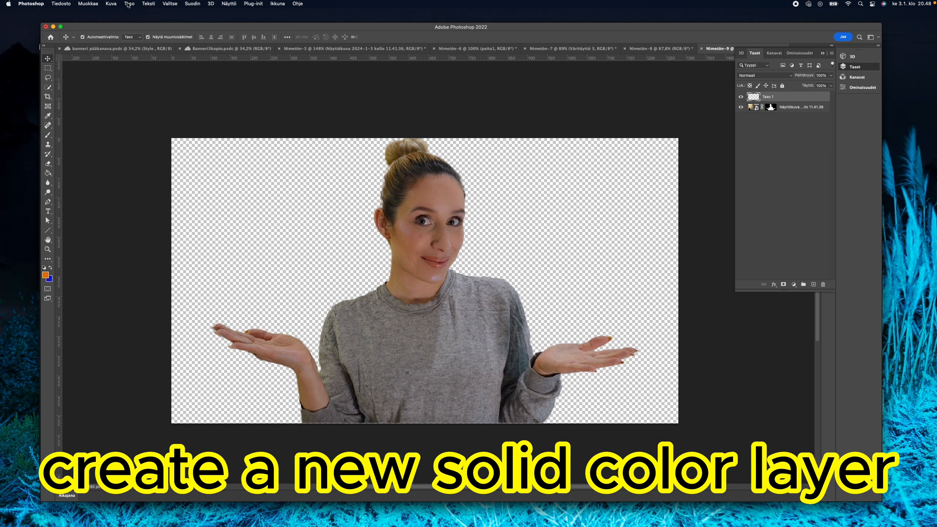
left_click(129, 4)
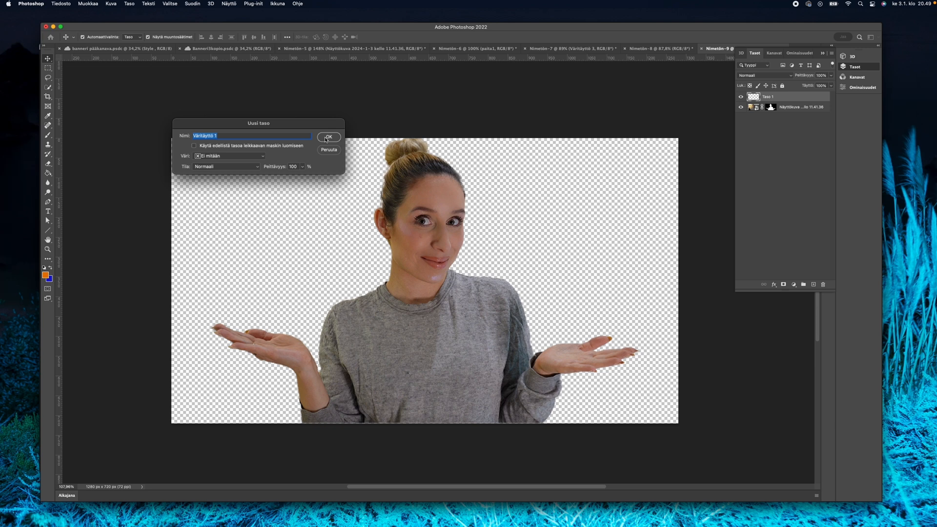
left_click(329, 137)
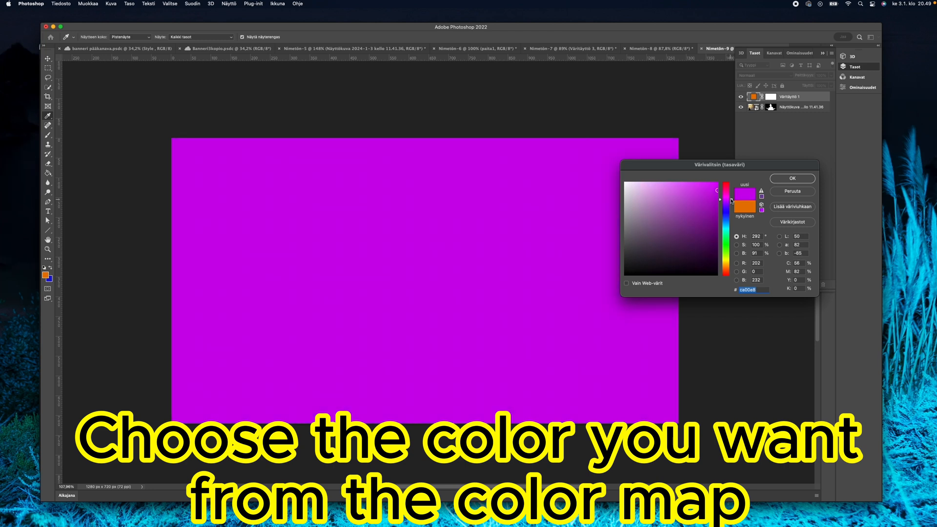
left_click(718, 193)
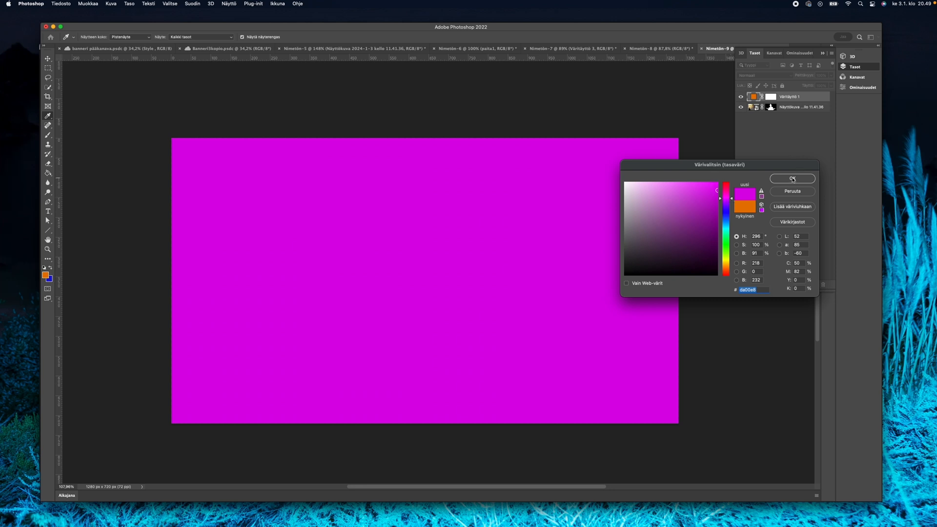
left_click(791, 178)
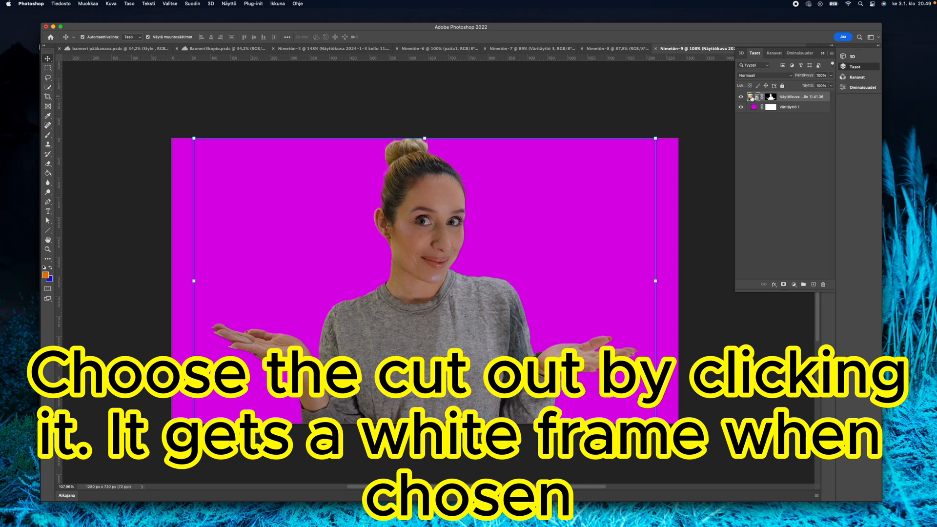
mouse_move(604, 37)
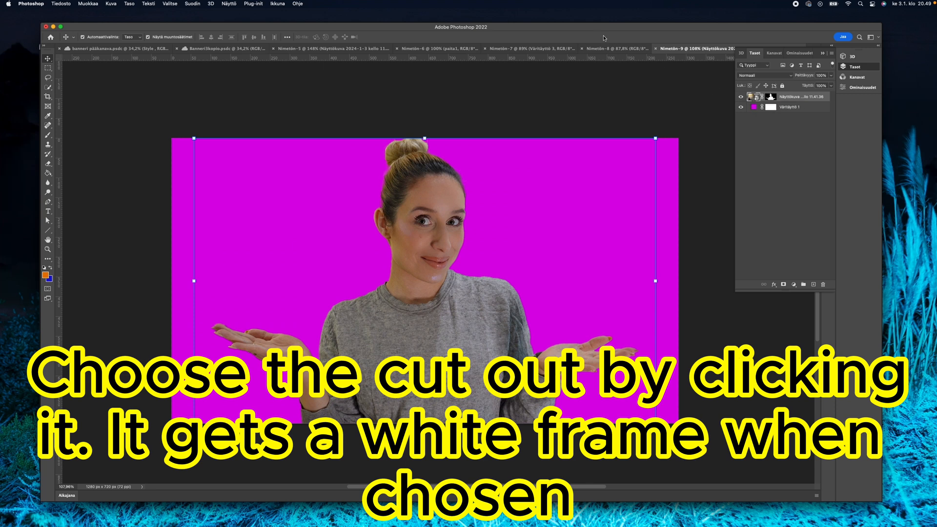
- Select the cut-out woman layer sitting above the purple fill
left_click(192, 4)
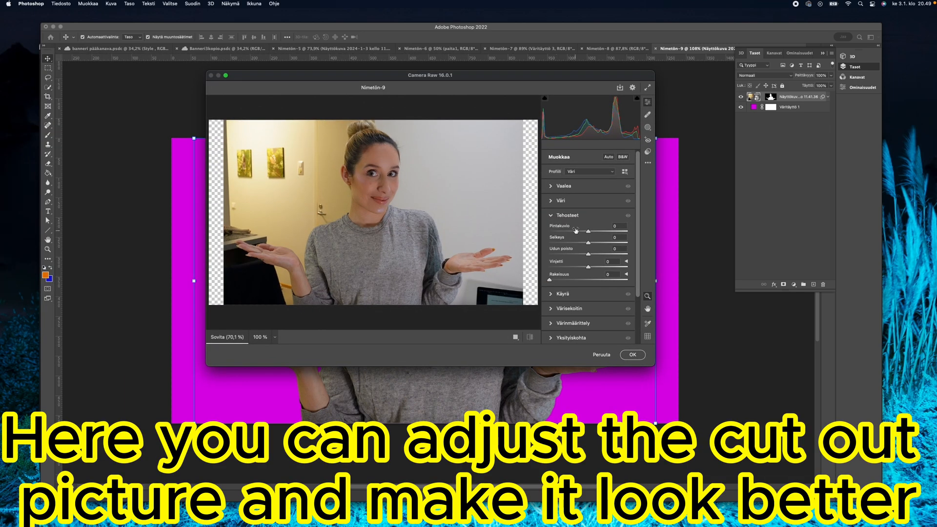
- Set Camera Raw Exposure +0.55, Contrast +14, Shadows -23 and Highlights +13
left_click(563, 186)
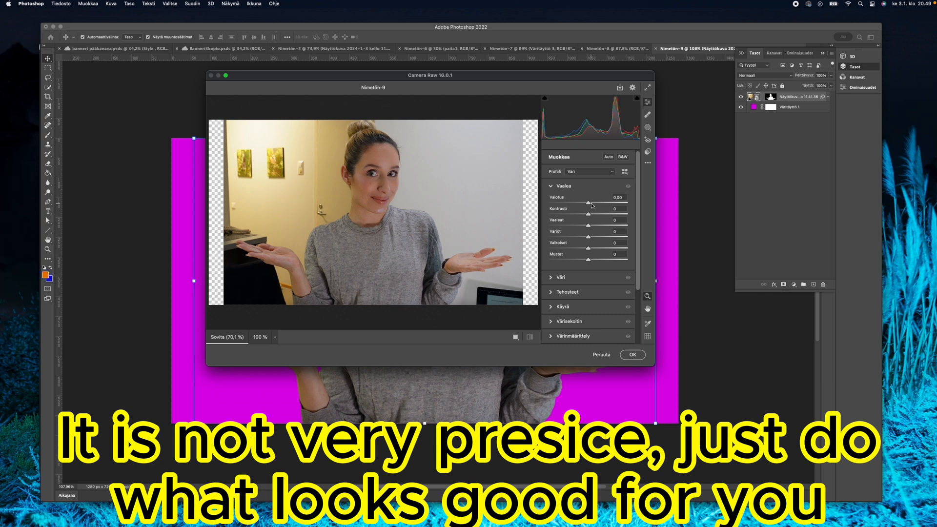
left_click_drag(588, 203, 592, 203)
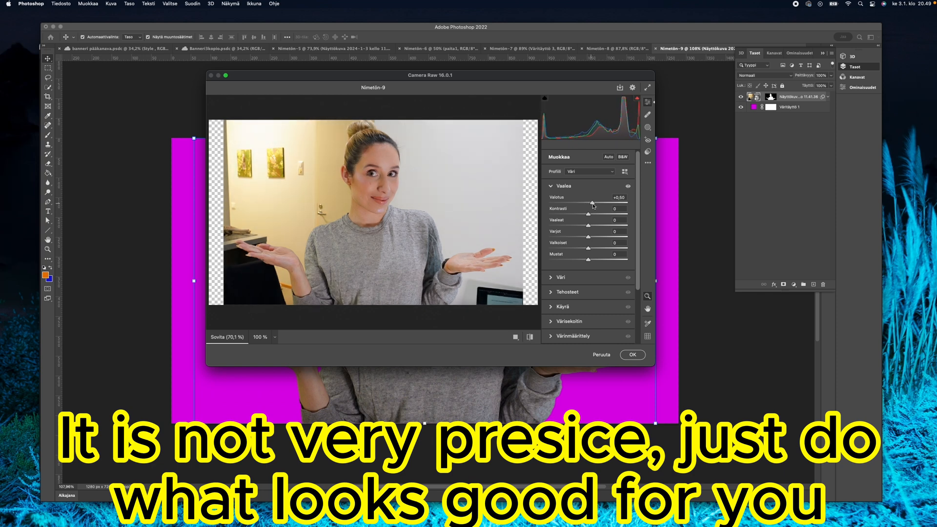
left_click_drag(592, 203, 593, 203)
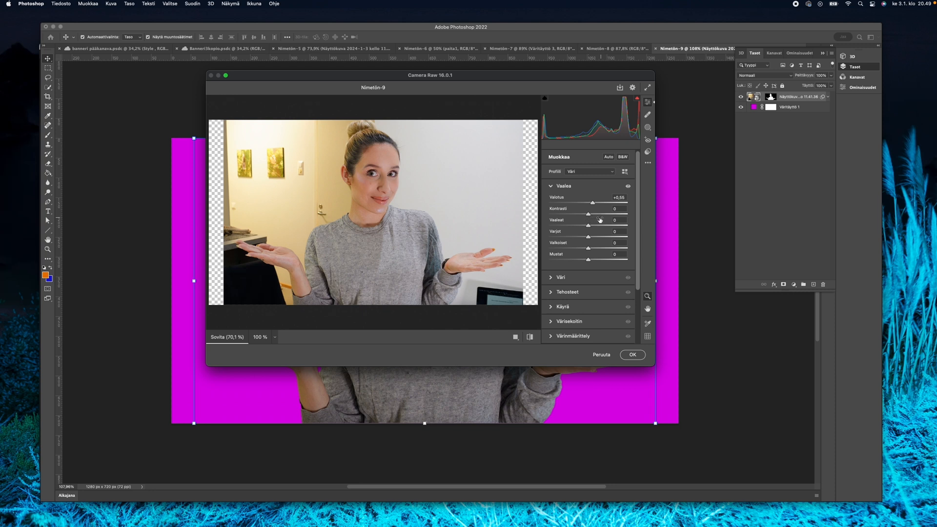
left_click_drag(588, 215, 600, 215)
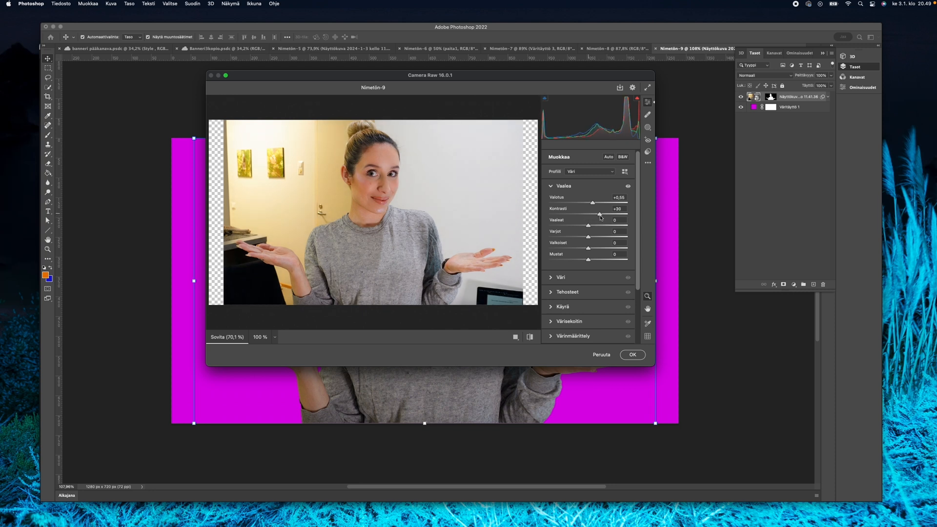
left_click_drag(601, 216, 594, 216)
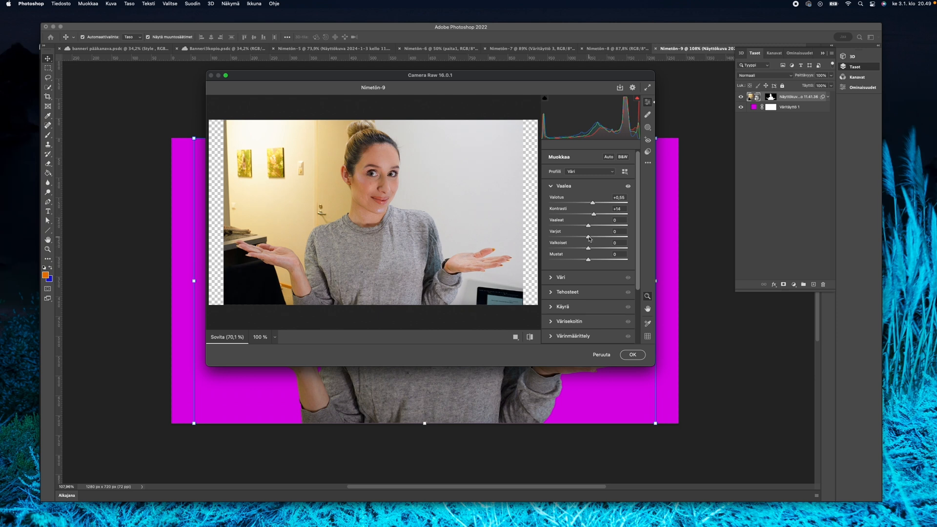
left_click_drag(588, 237, 580, 238)
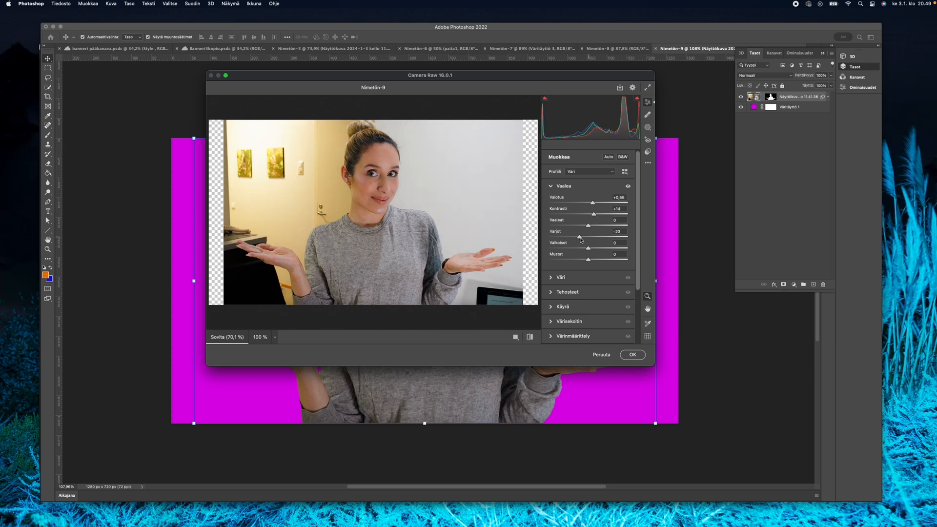
left_click_drag(615, 250, 593, 250)
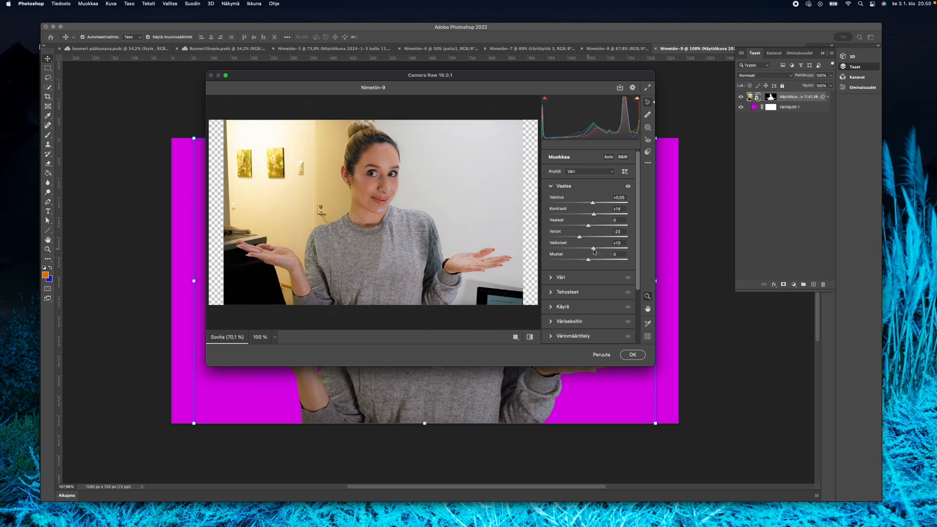
left_click_drag(594, 247, 578, 261)
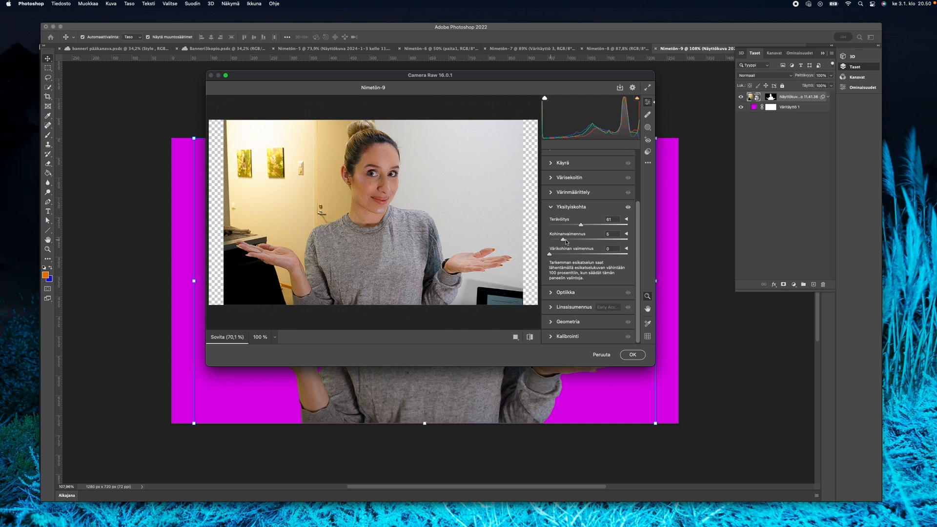
- Add slight noise reduction, Vibrance +21 and Saturation +11, then apply the filter
left_click_drag(564, 240, 589, 239)
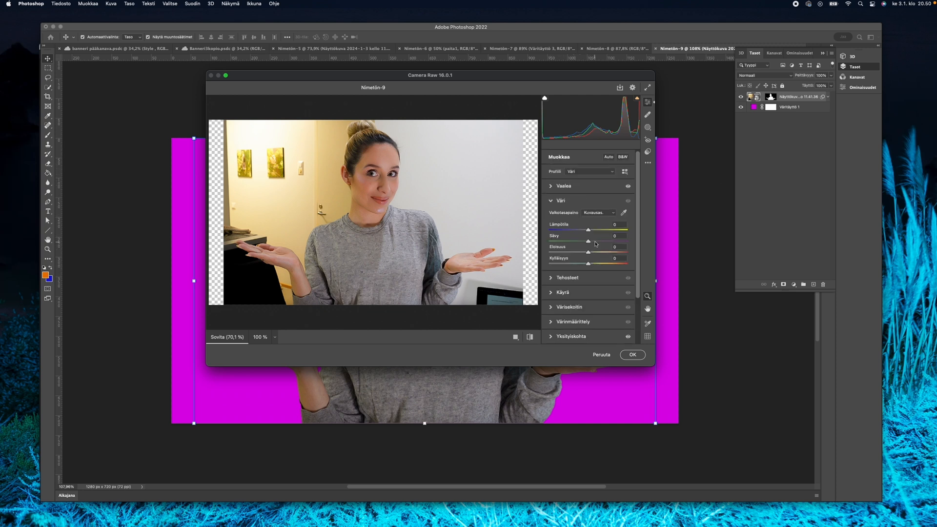
left_click_drag(588, 247, 597, 247)
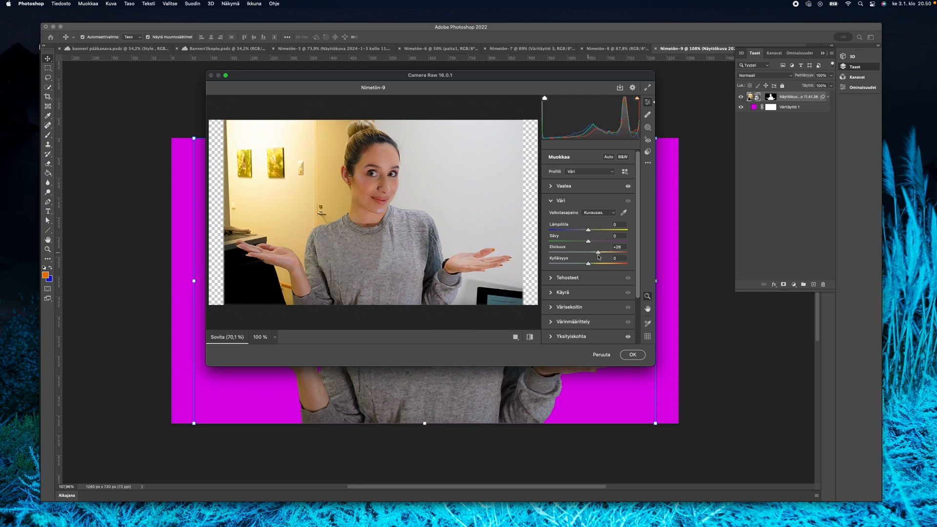
left_click_drag(589, 258, 597, 258)
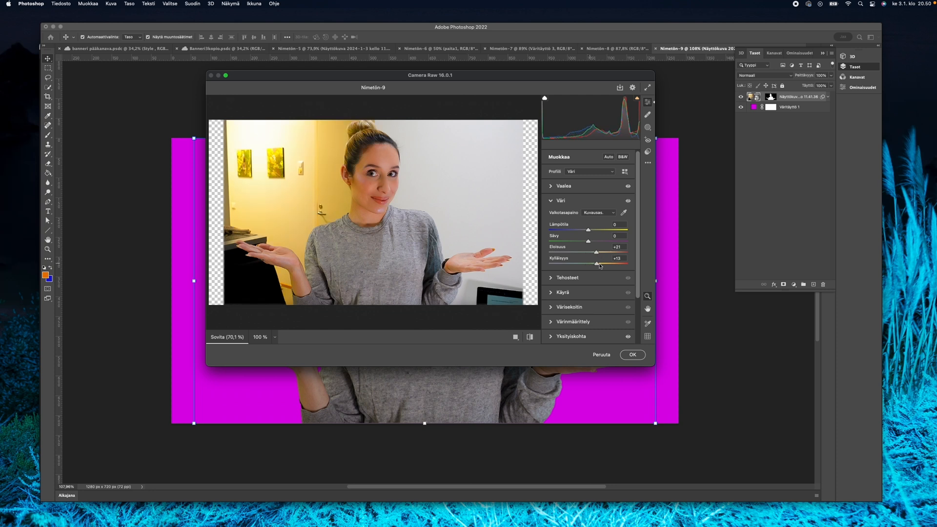
left_click_drag(597, 264, 592, 265)
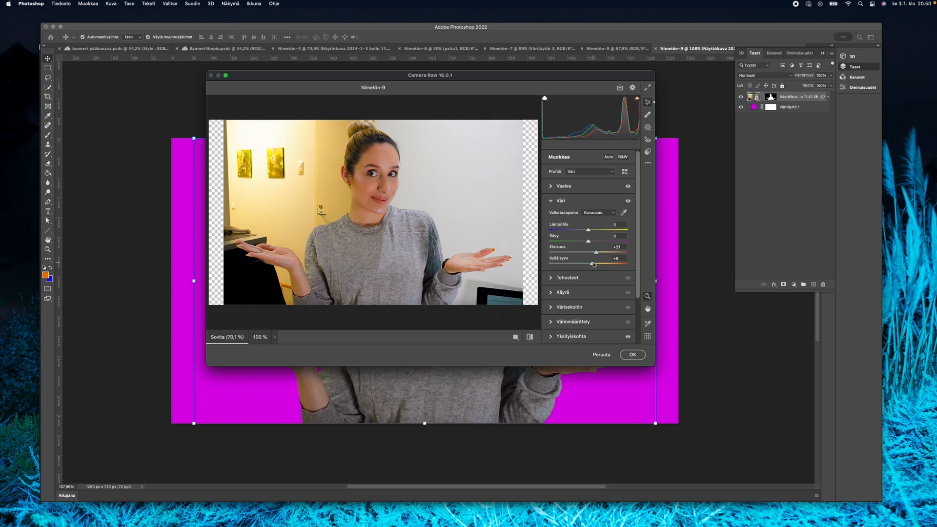
left_click_drag(589, 258, 595, 258)
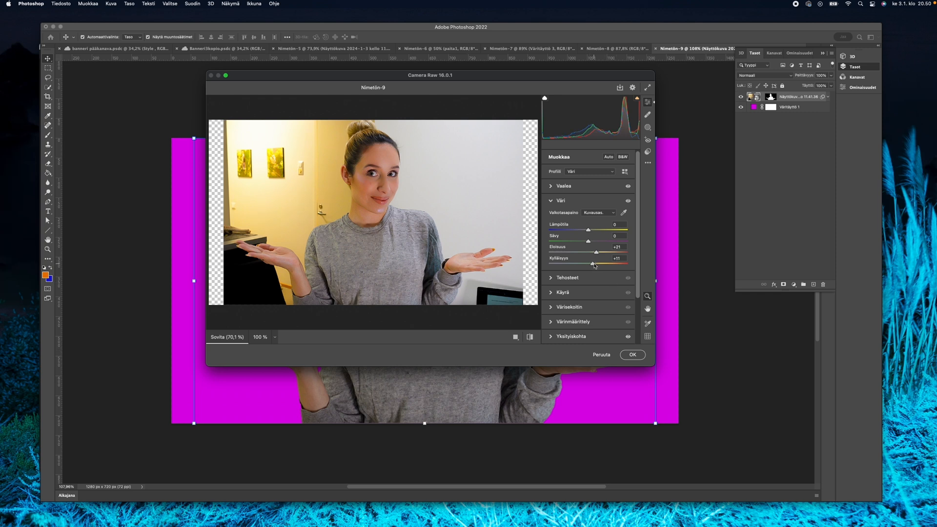
left_click(632, 354)
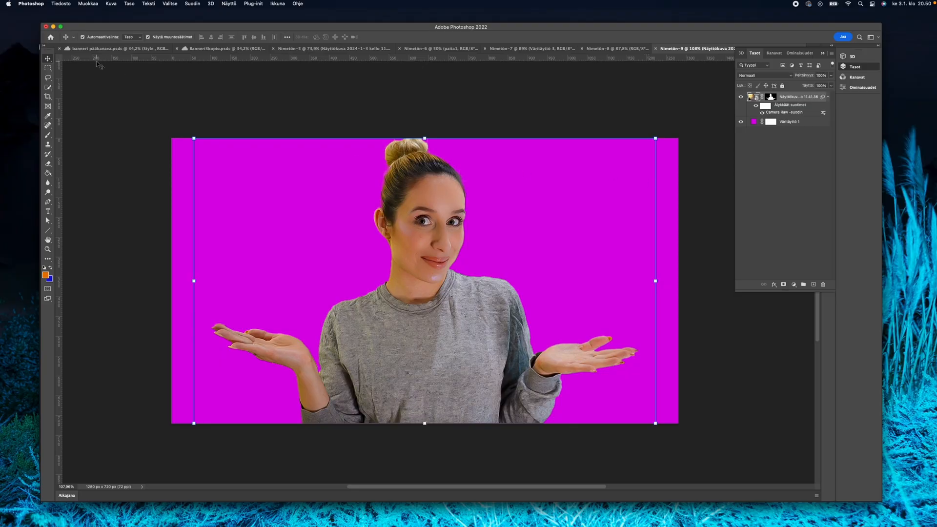
mouse_move(48, 87)
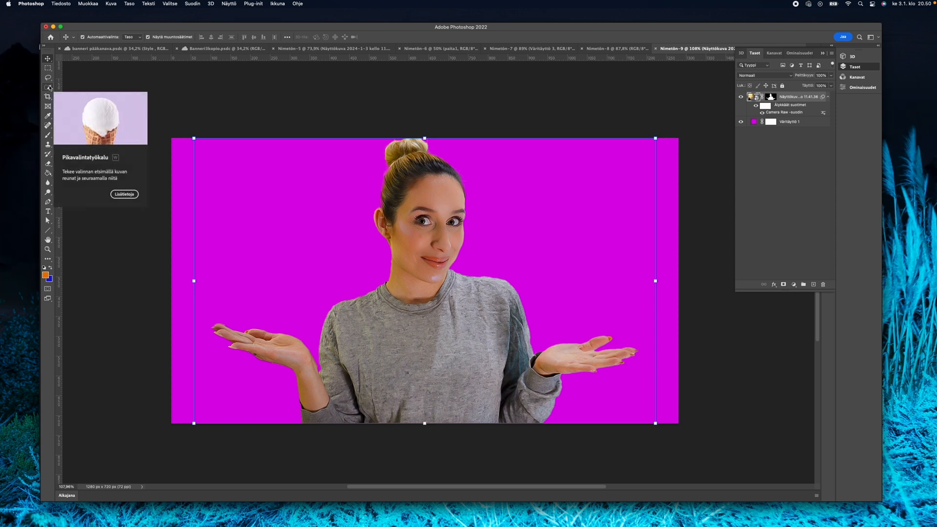
mouse_move(152, 178)
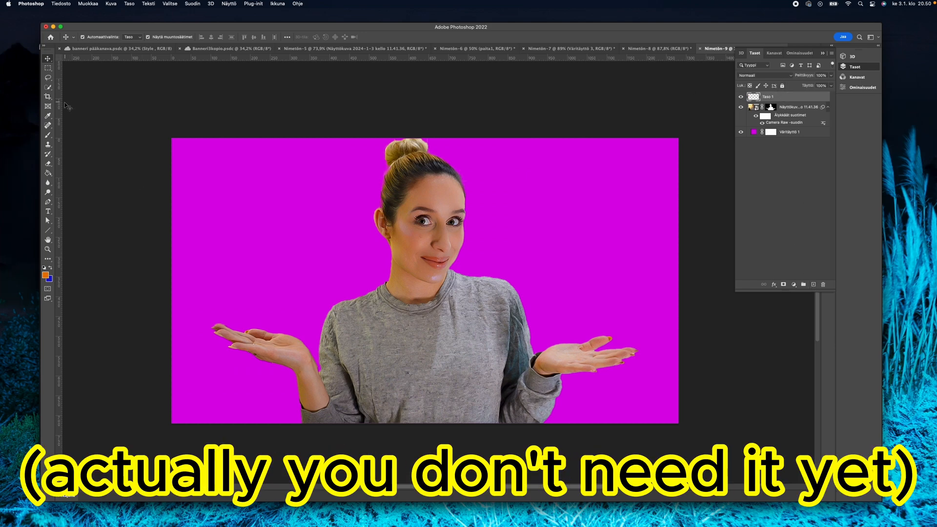
- Select the woman's grey shirt with the Object Selection Tool
left_click(48, 87)
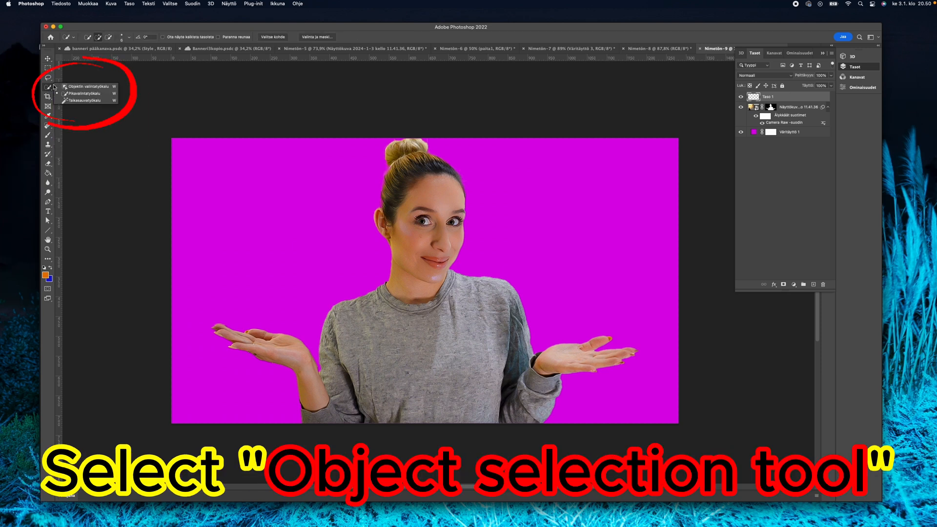
left_click(89, 86)
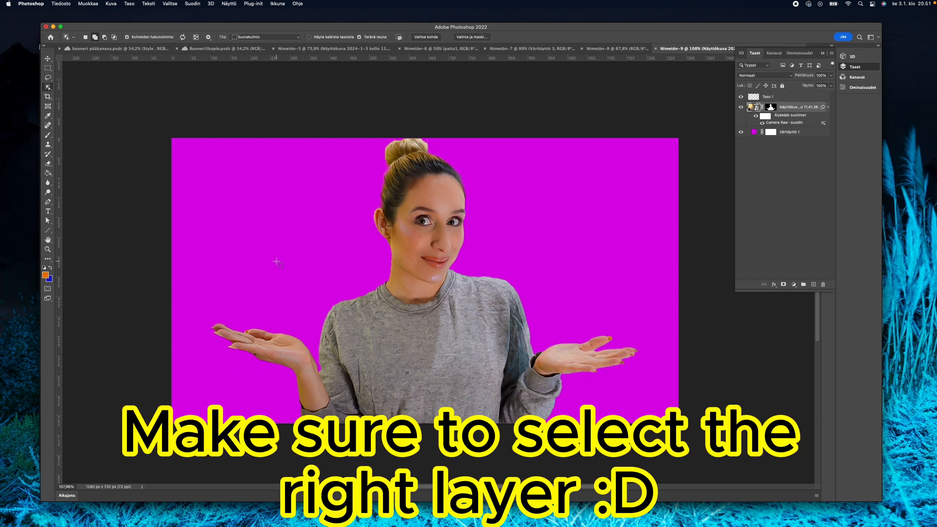
left_click_drag(277, 262, 561, 421)
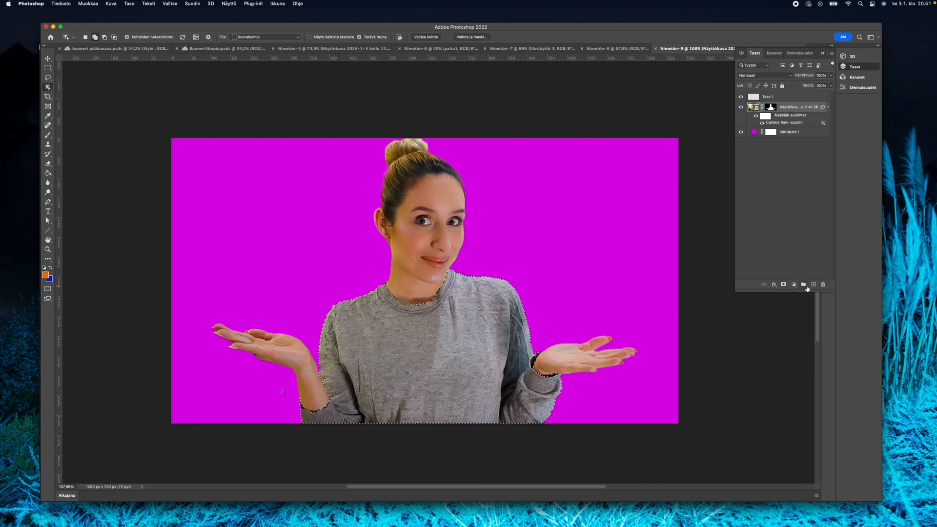
- Create group Ryhmä 1 with a layer mask shaped like the shirt
left_click(804, 284)
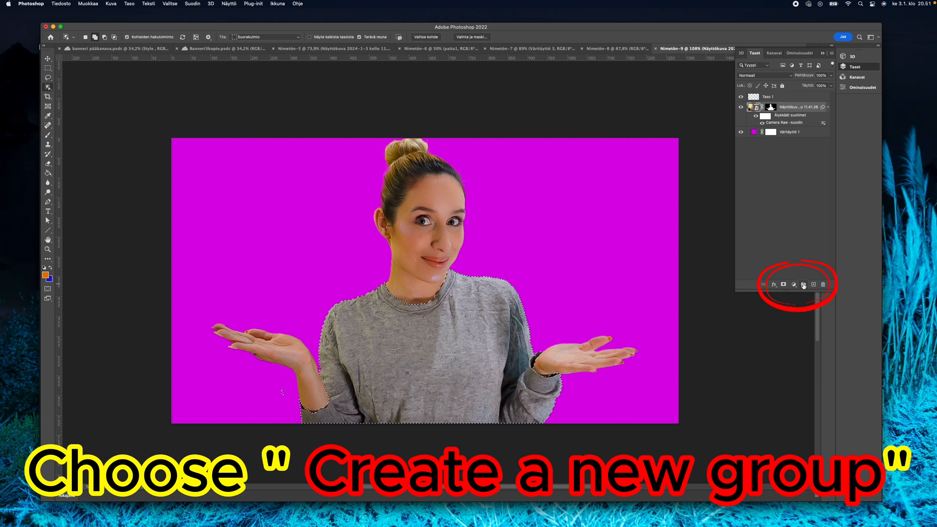
left_click(802, 284)
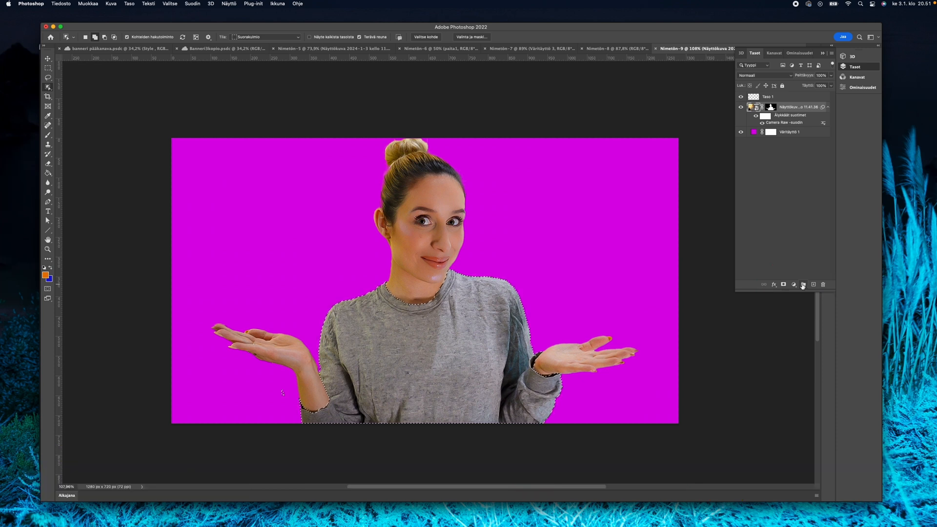
left_click(803, 285)
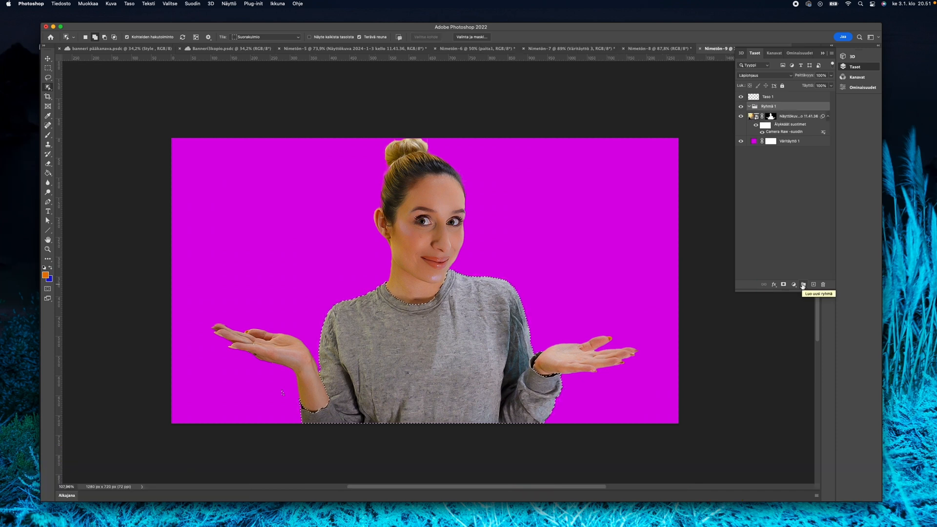
left_click(785, 285)
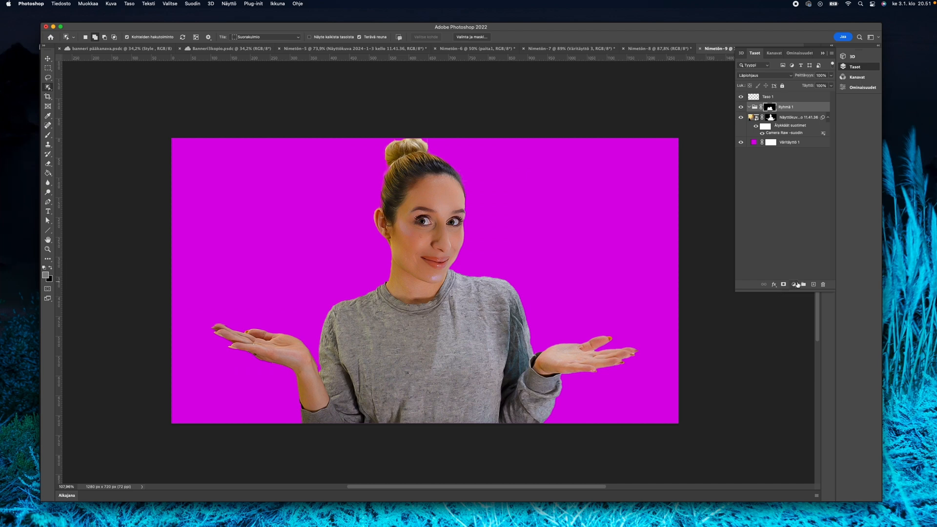
left_click(795, 284)
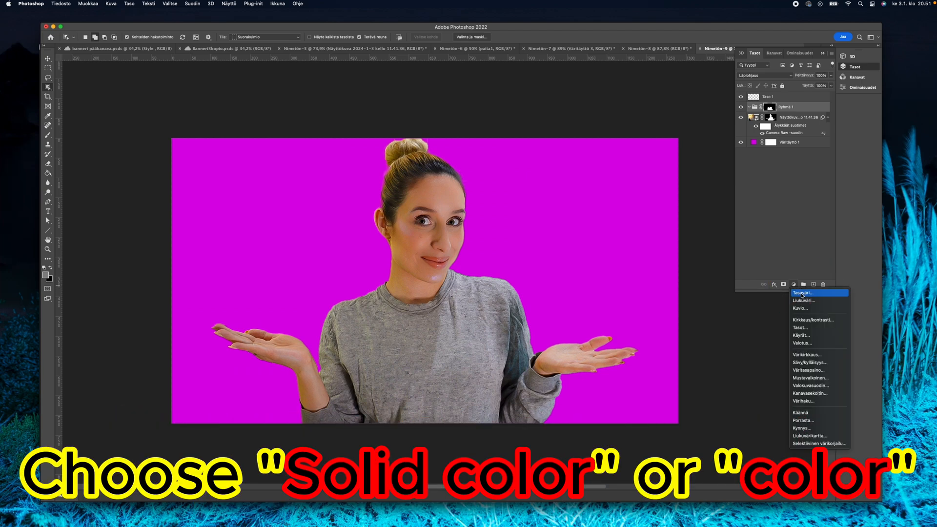
- Add a lime-green Solid Color fill inside the masked group
left_click(806, 293)
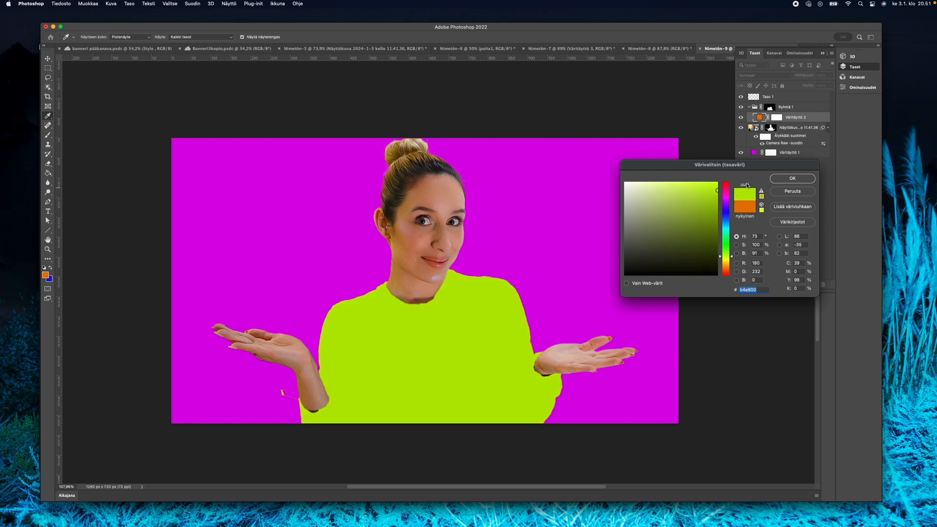
left_click(791, 179)
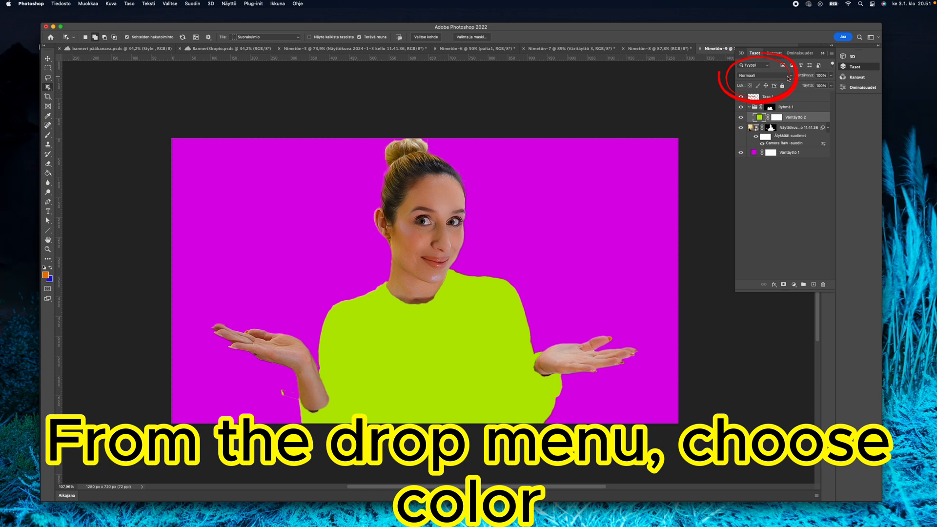
- Set the Väritäyttö 1 fill layer's blend mode to Color so the shirt keeps its texture
left_click(758, 74)
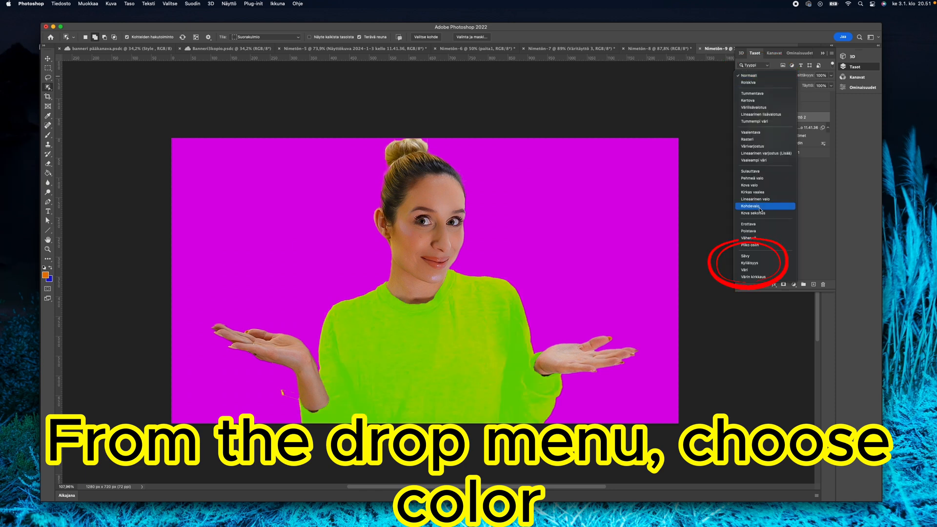
left_click(765, 270)
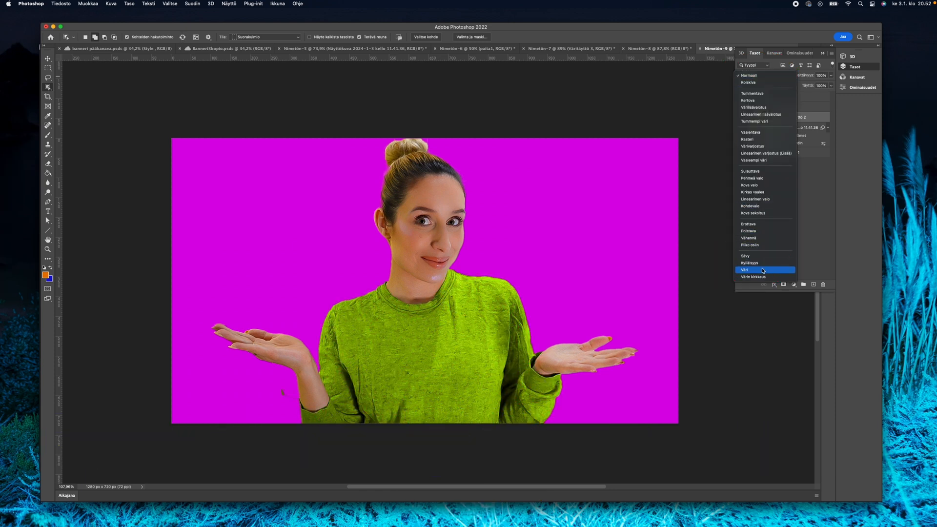
left_click(746, 269)
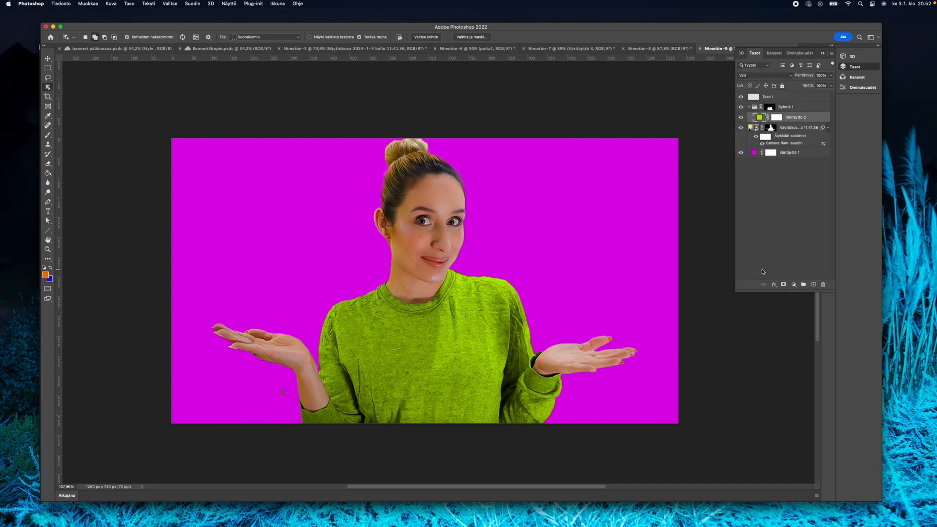
mouse_move(495, 281)
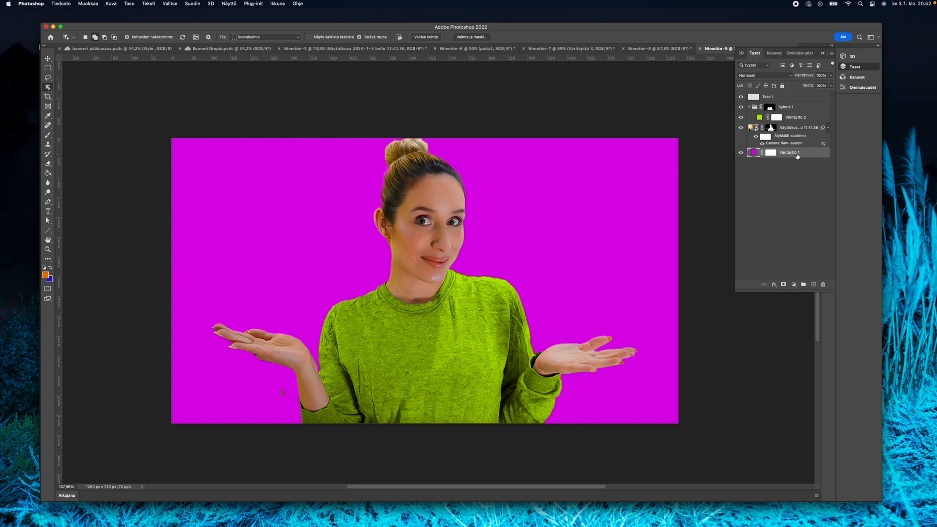
- Apply the Camera Raw Filter to the magenta background, converting it to a smart object
left_click(192, 4)
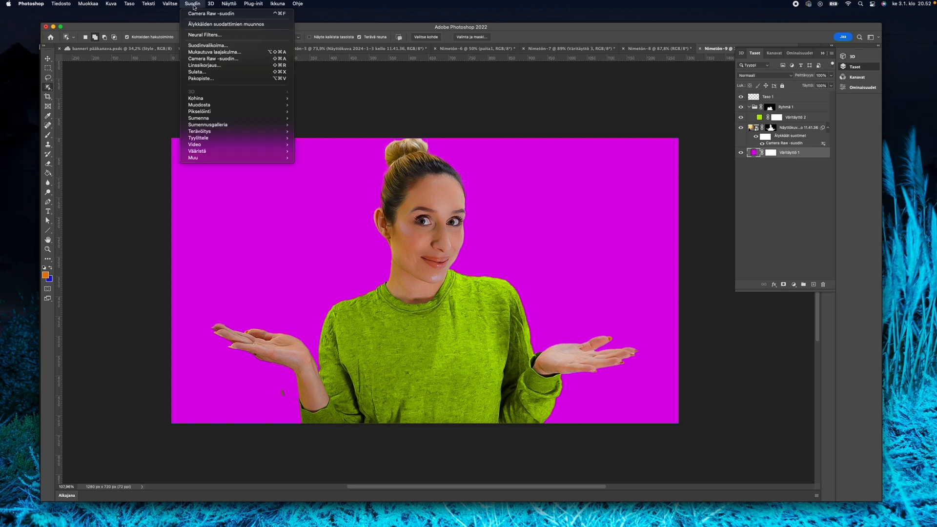
mouse_move(213, 58)
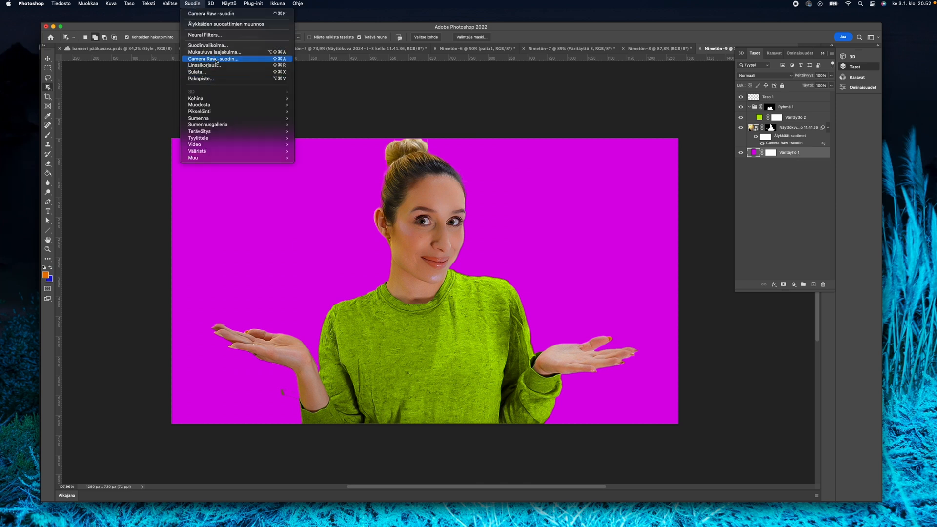
left_click(213, 59)
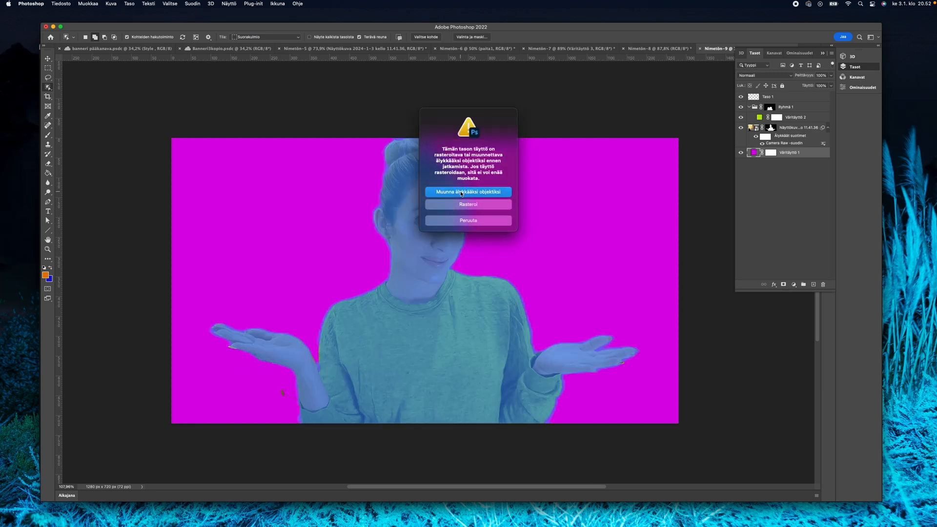
left_click(469, 192)
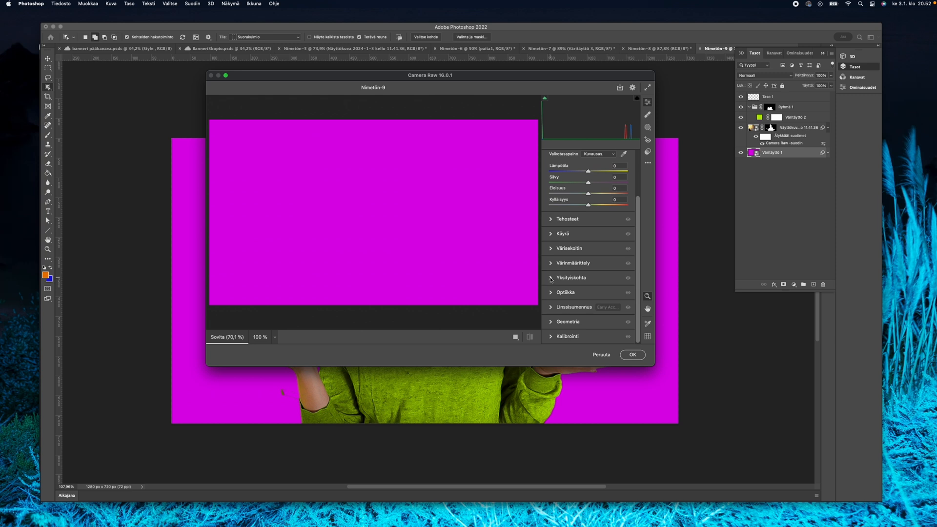
- Set the Camera Raw Effects vignette to about -52 and apply it
left_click(572, 278)
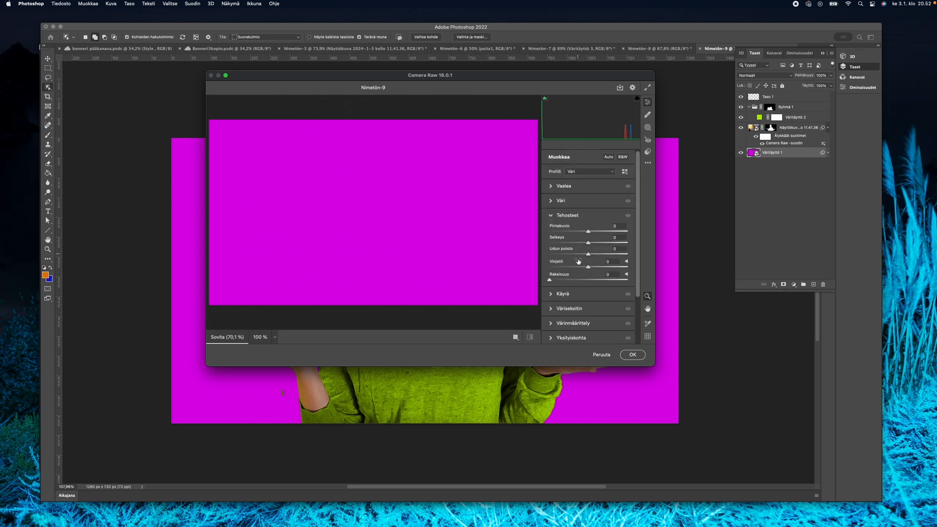
left_click_drag(589, 264, 573, 265)
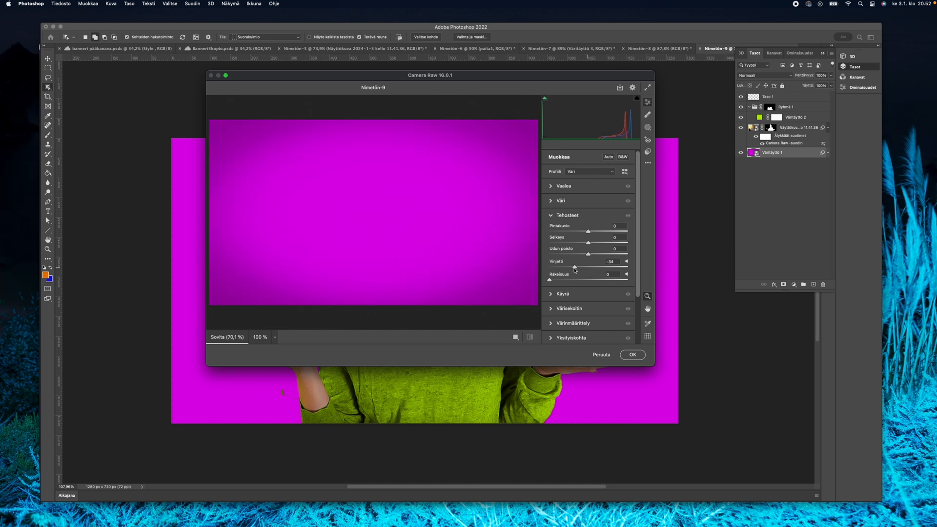
left_click_drag(574, 267, 568, 267)
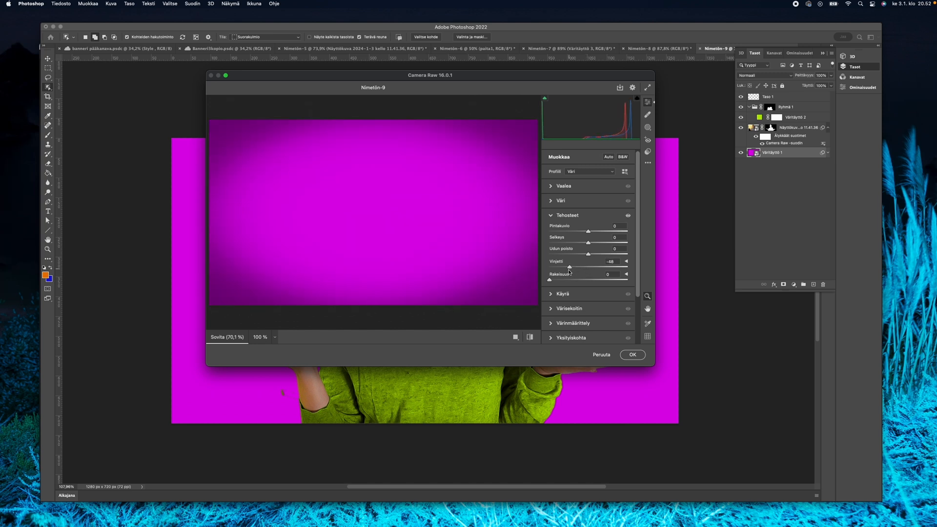
left_click_drag(570, 267, 566, 267)
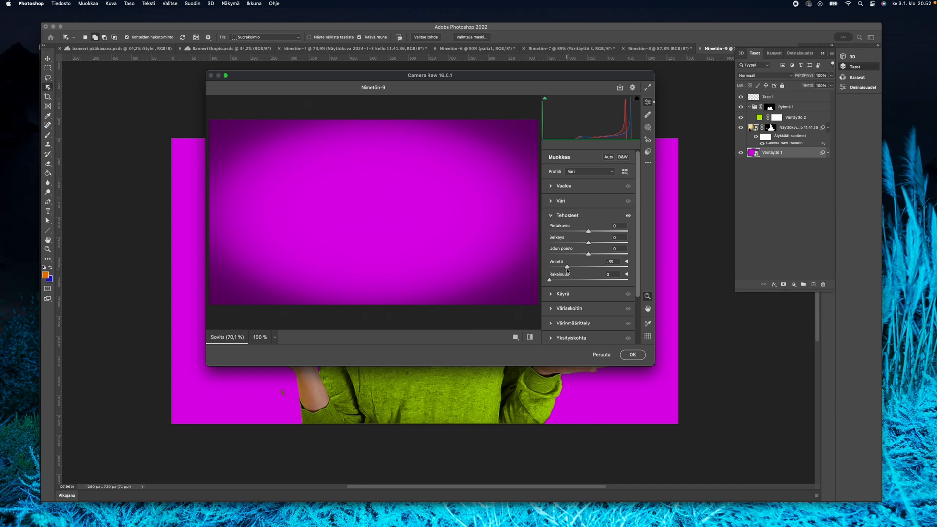
left_click_drag(563, 269, 569, 269)
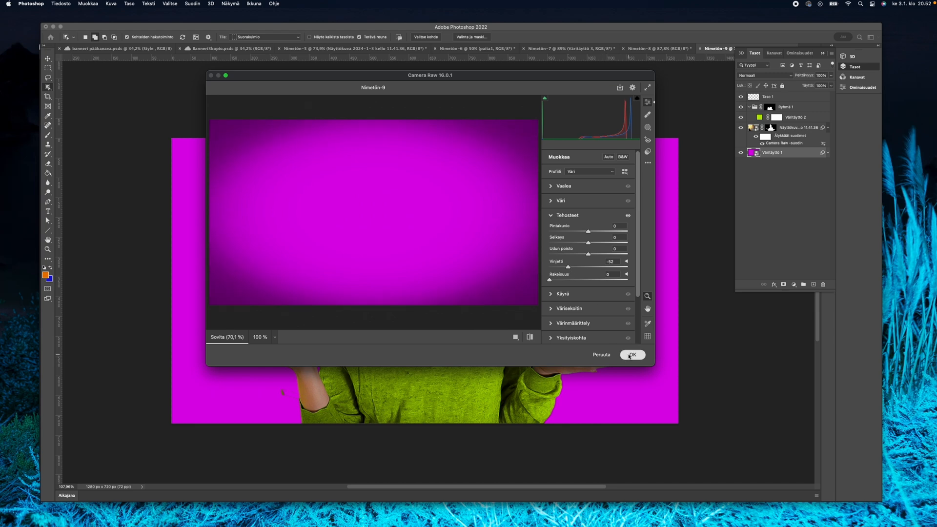
left_click(631, 355)
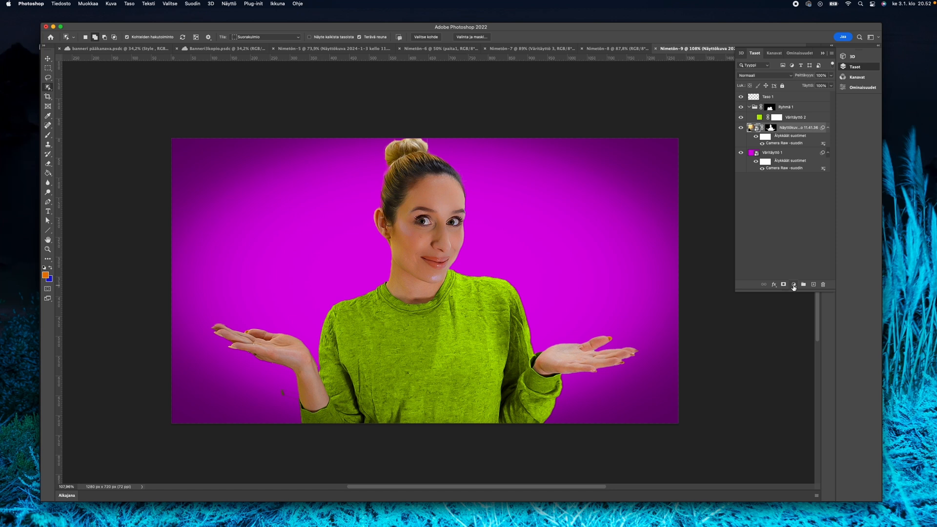
- Add an Outer Glow layer effect to the woman with opacity around 47%
left_click(774, 284)
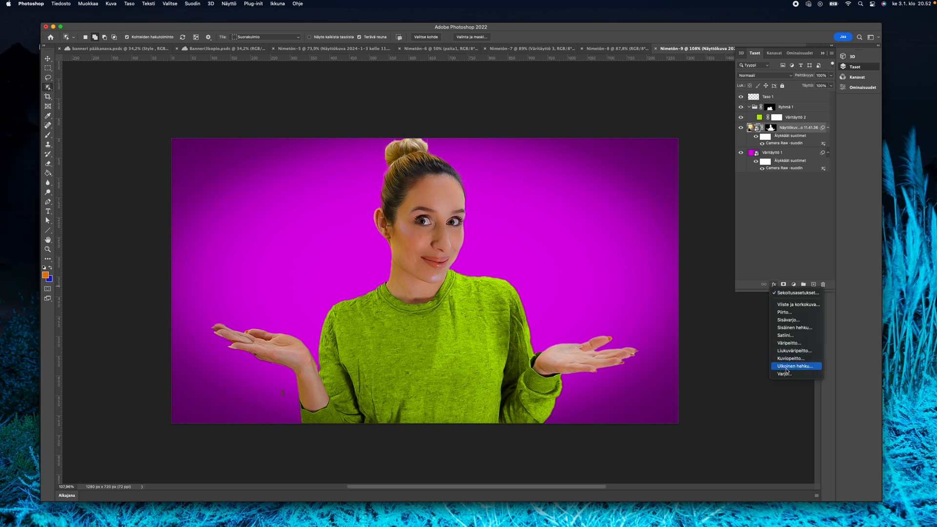
left_click(795, 366)
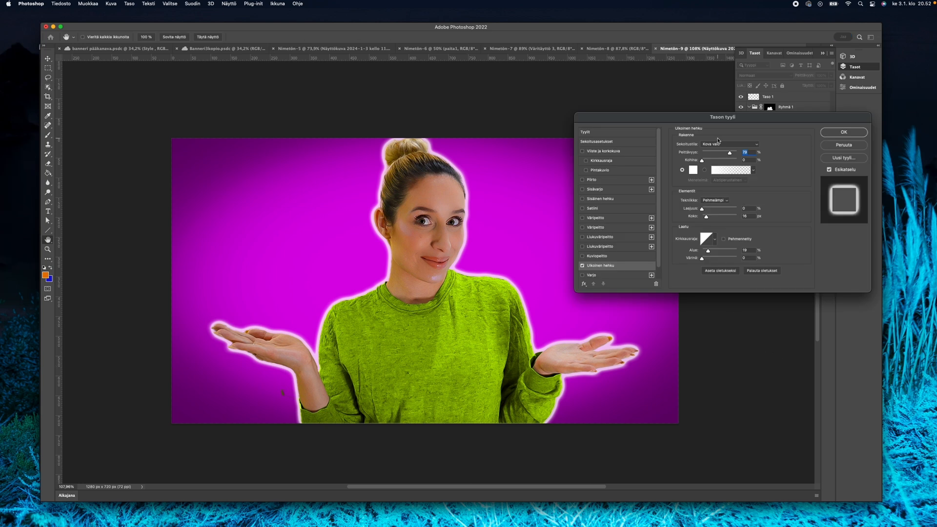
left_click_drag(744, 152, 727, 152)
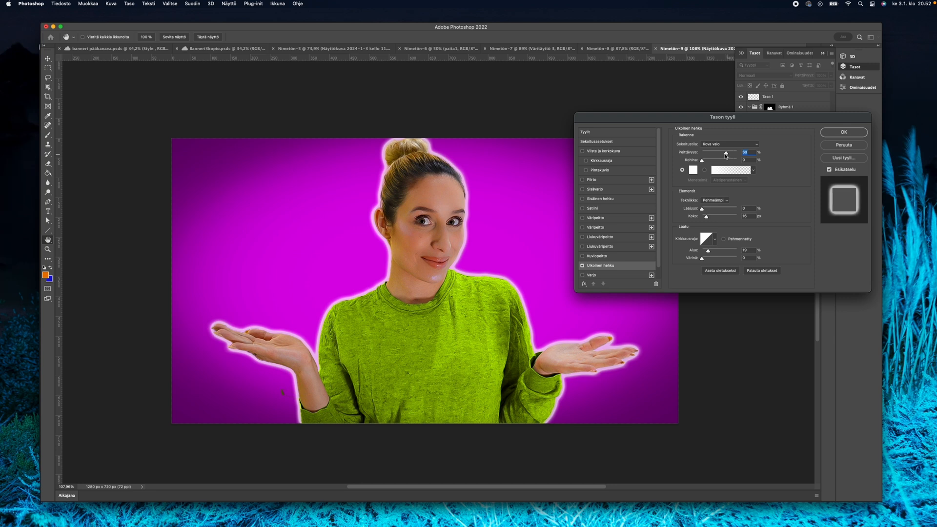
left_click_drag(721, 153, 727, 153)
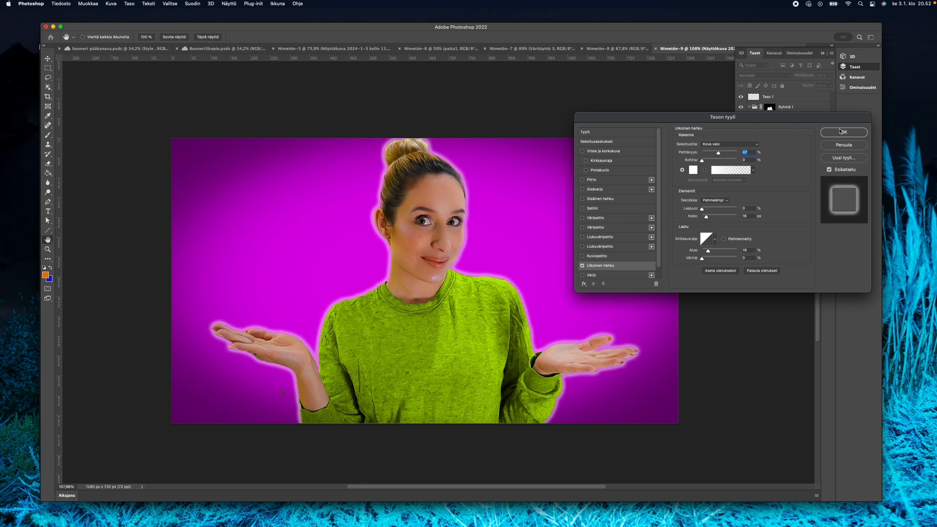
left_click(844, 132)
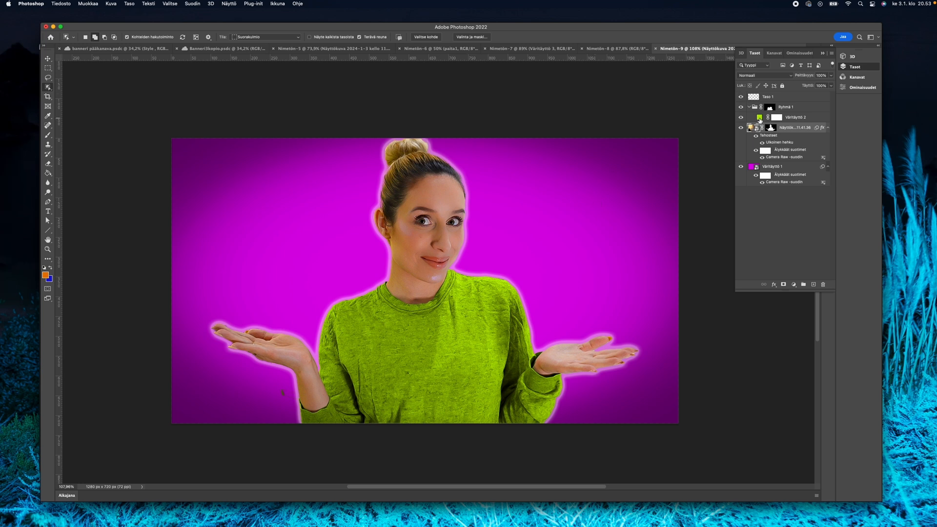
- Change the Väritäyttö 2 shirt fill color to blue #0000ff after trying several colors
double_click(760, 117)
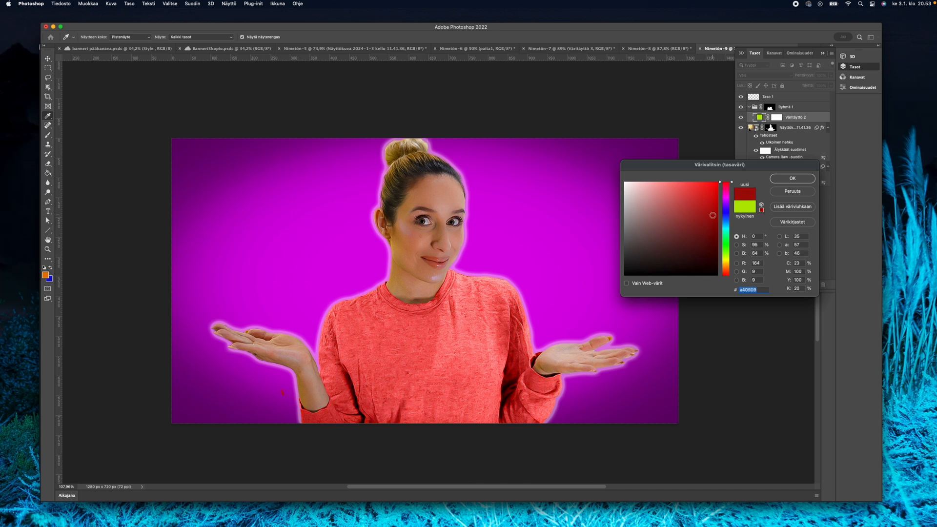
left_click(713, 271)
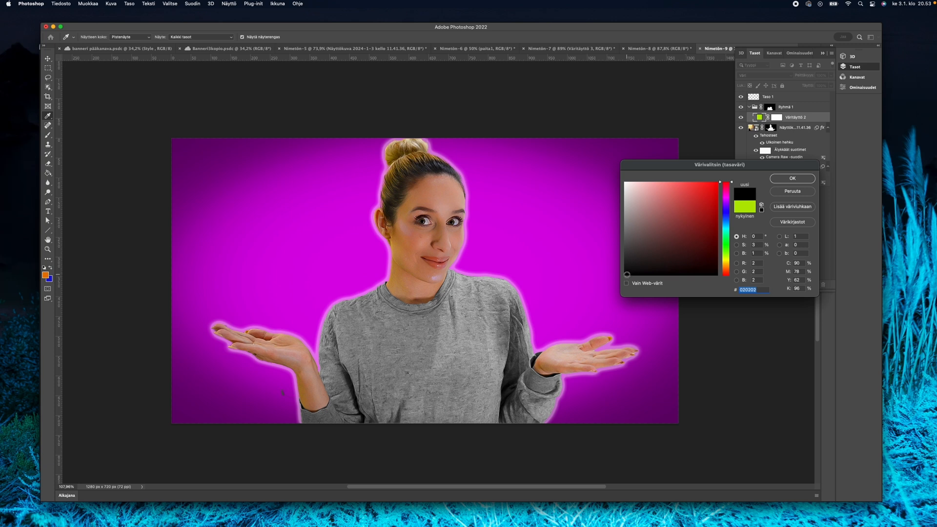
left_click(629, 217)
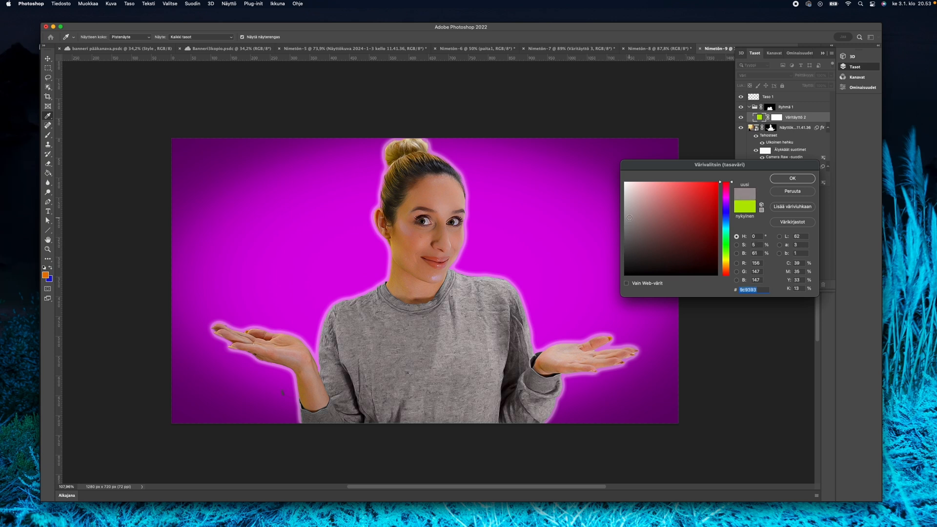
left_click(636, 182)
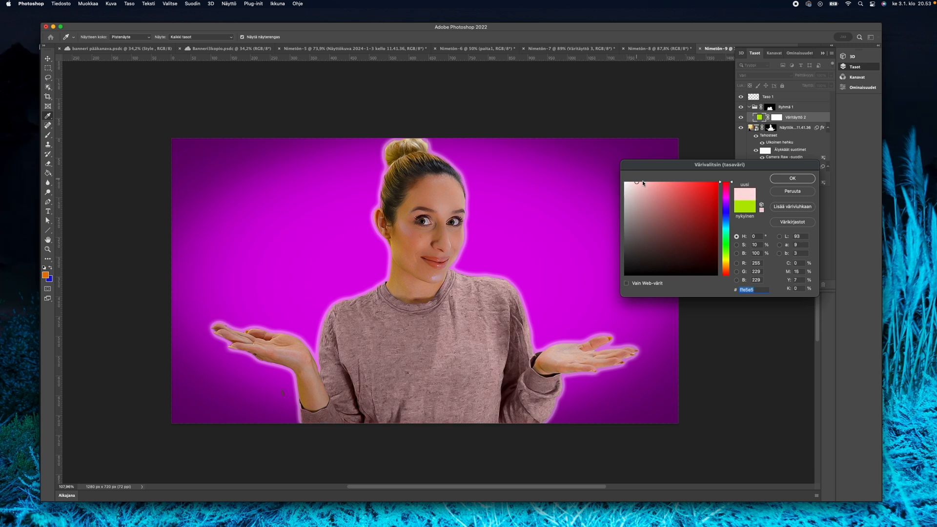
left_click(669, 213)
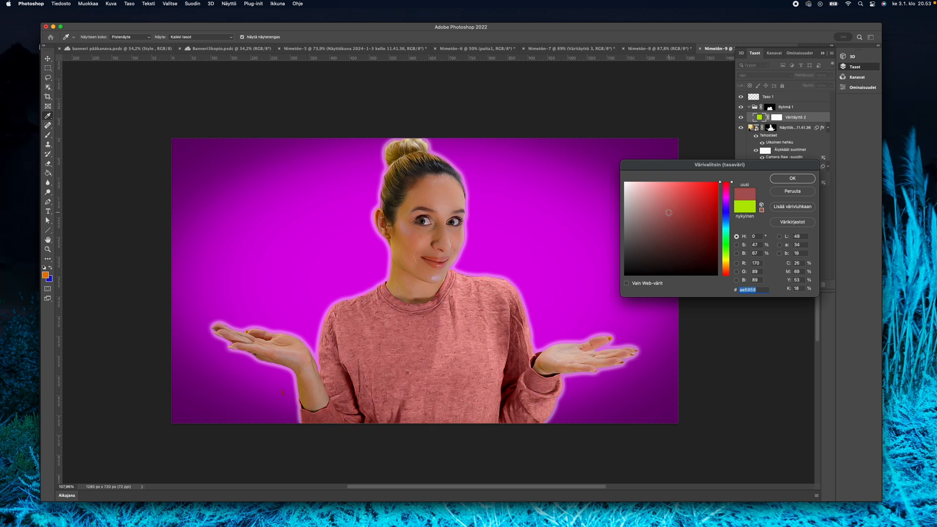
left_click(691, 213)
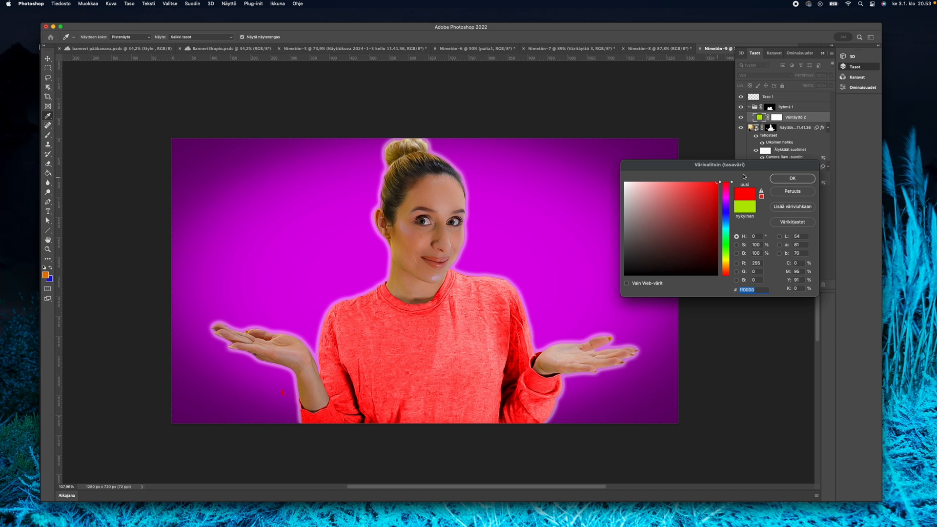
mouse_move(729, 214)
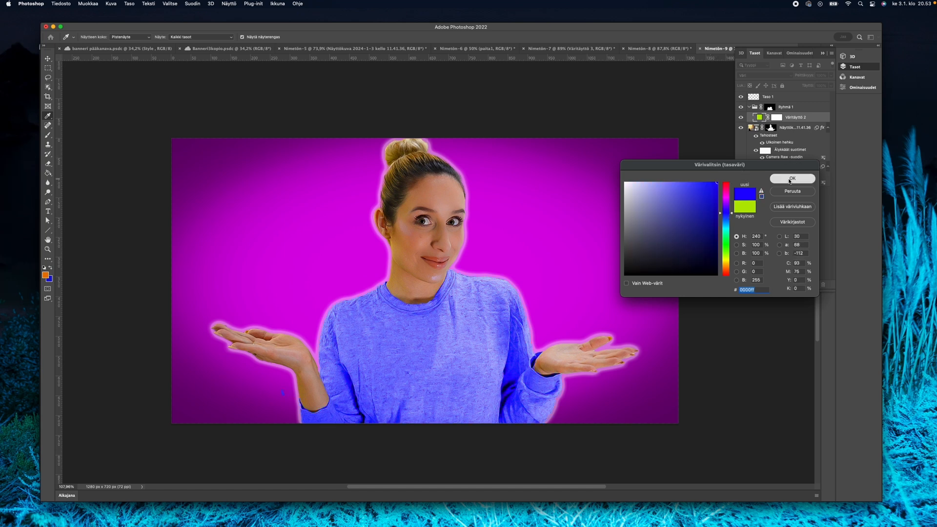
left_click(792, 179)
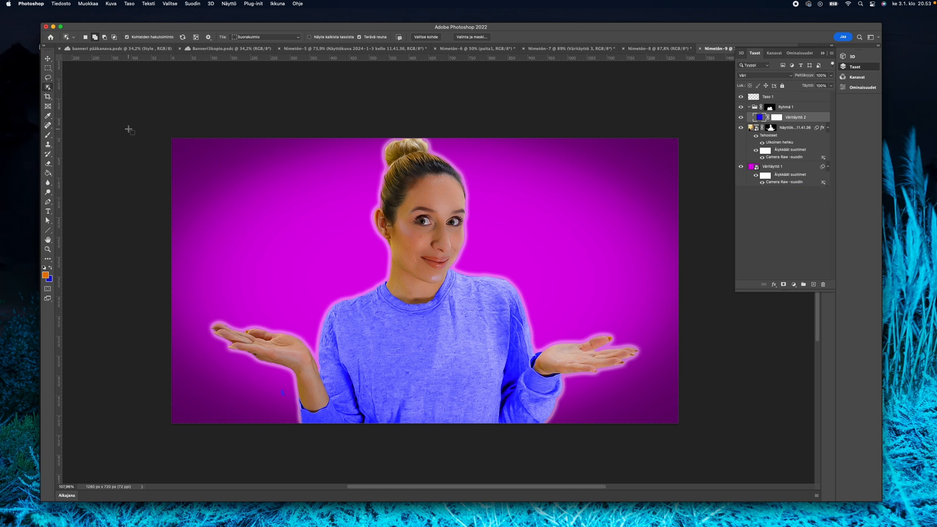
mouse_move(156, 130)
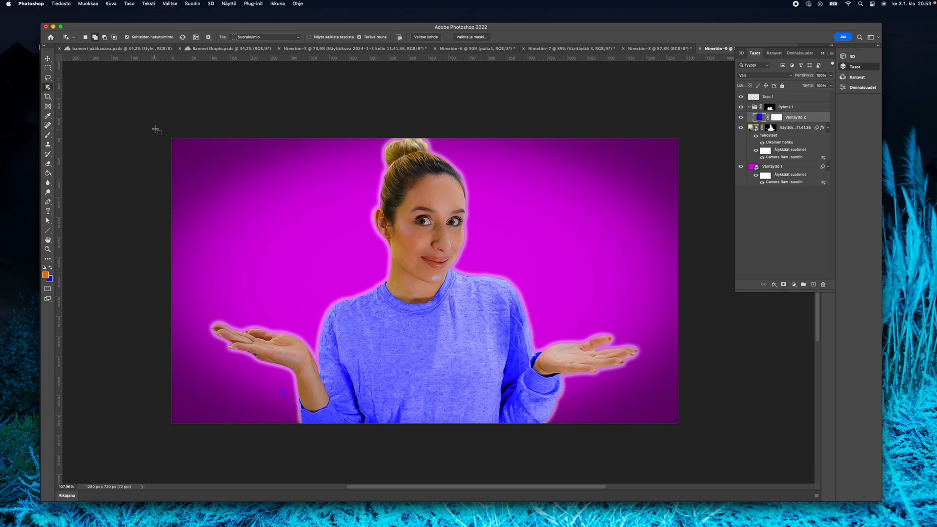